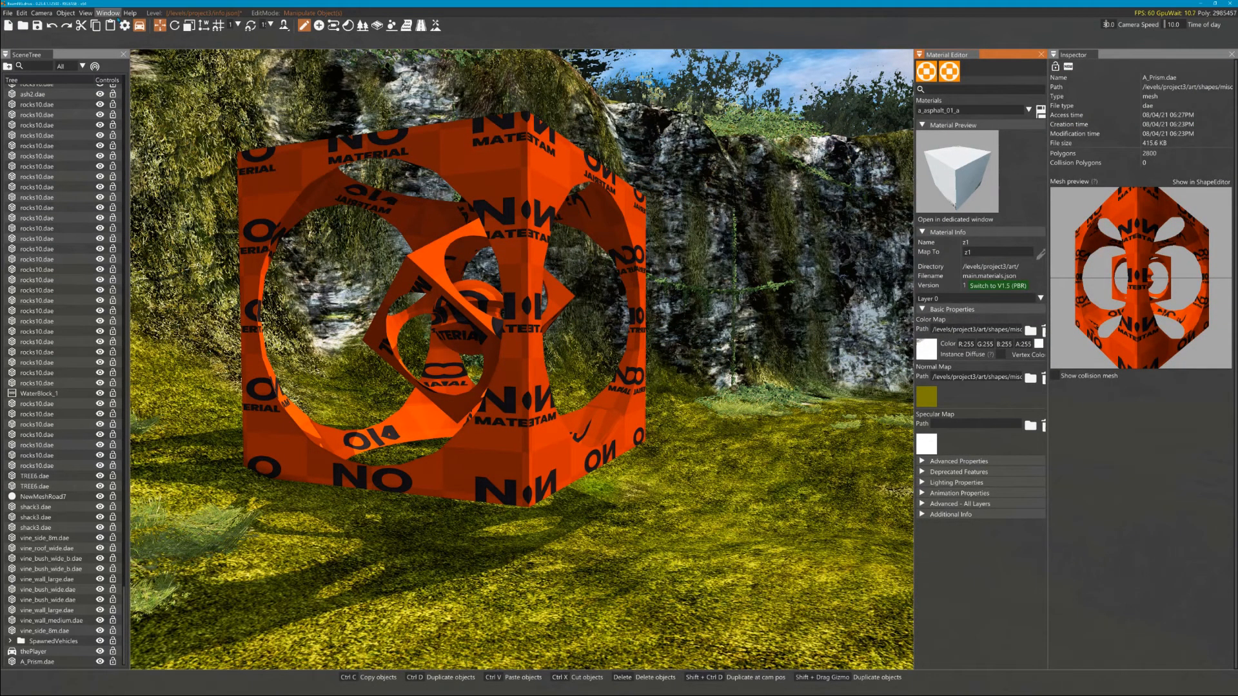
Select the placed A_Prism object so the Inspector shows its transform, rendering and collision properties.
{"action": "left_click", "coordinate": [107, 13]}
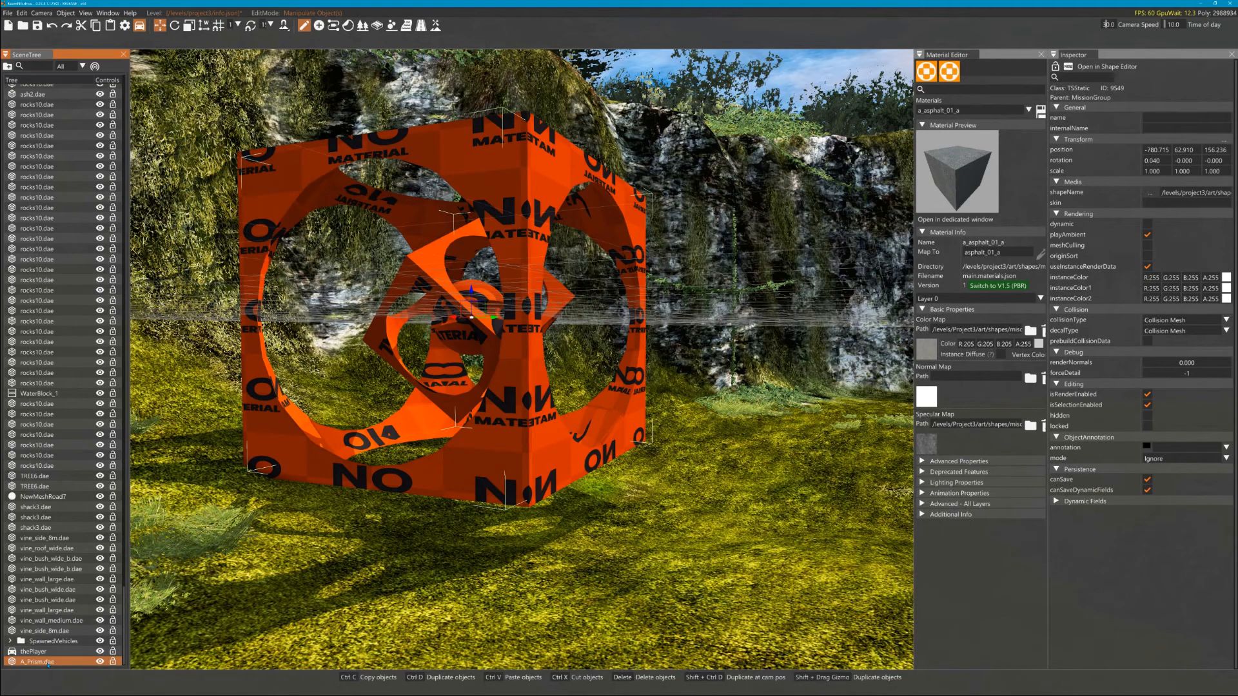
{"action": "right_click", "coordinate": [33, 660]}
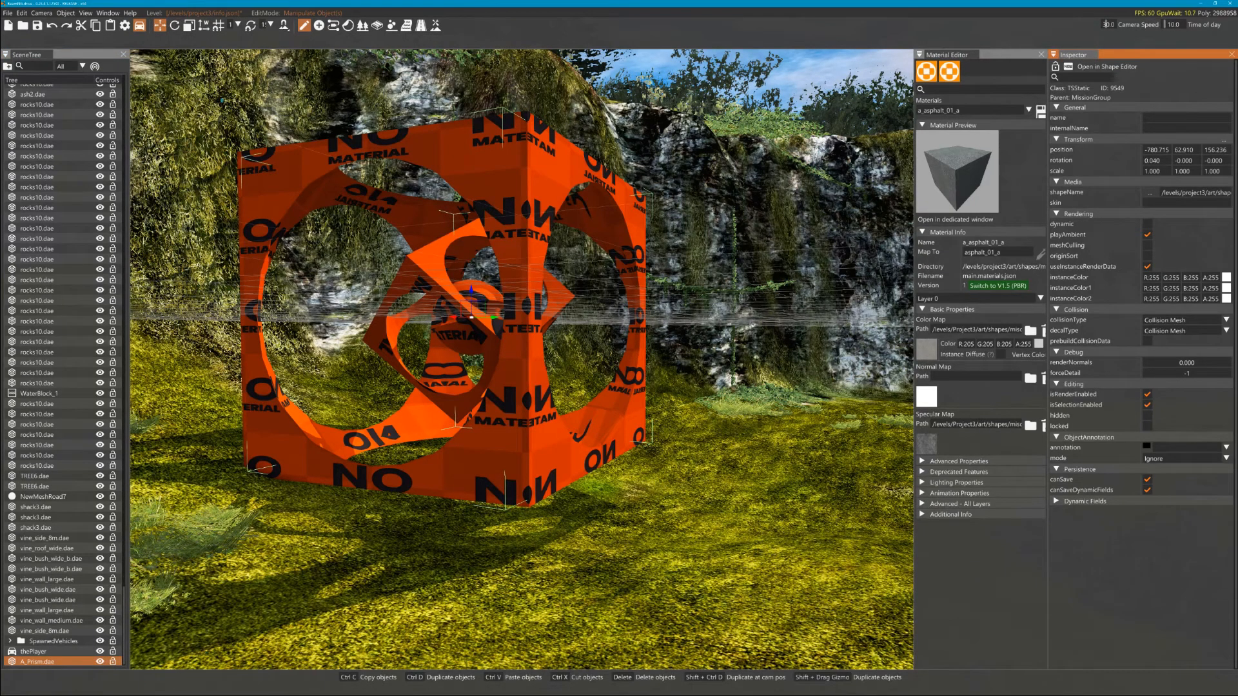
Show the Asset Browser, select A_Prism.dae and send it to the Shape Editor.
{"action": "left_click", "coordinate": [107, 13]}
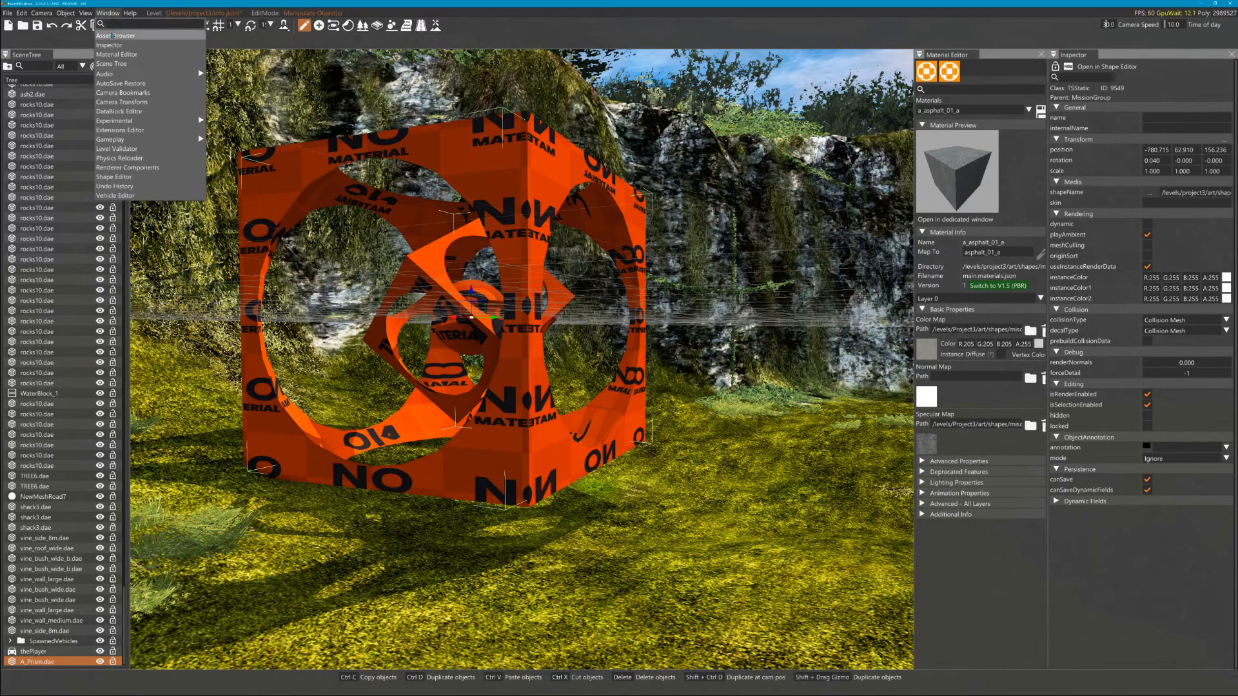
{"action": "left_click", "coordinate": [116, 36]}
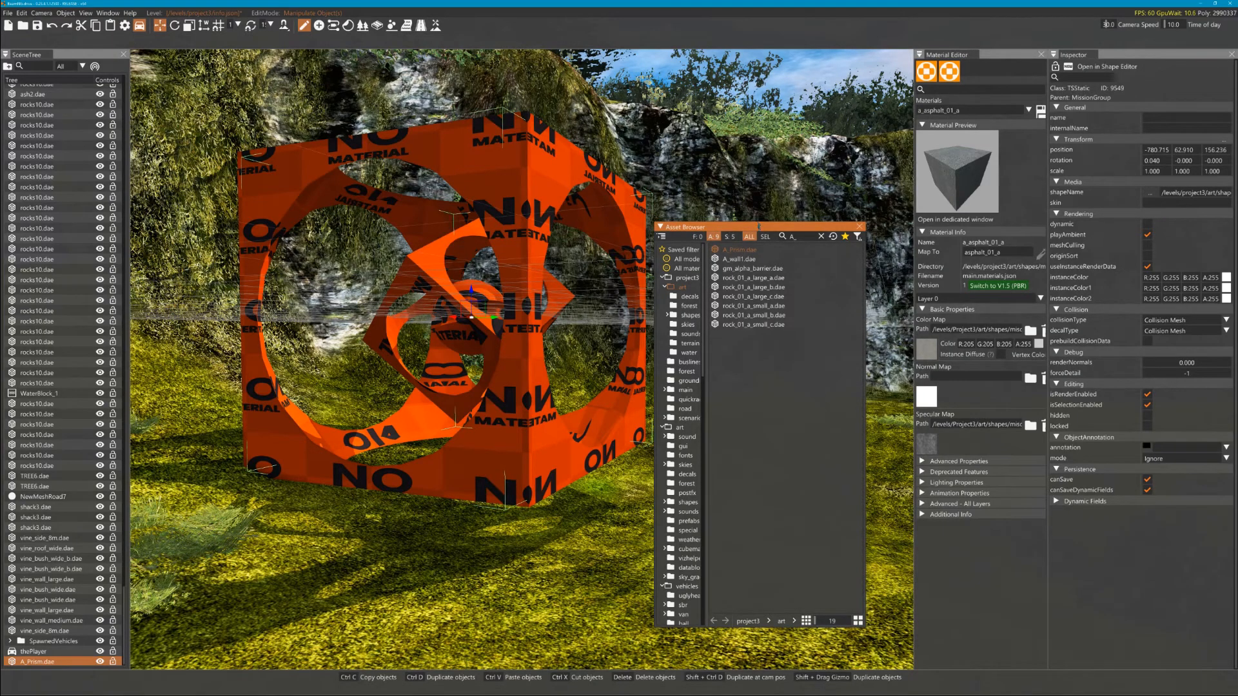
{"action": "left_click_drag", "start_coordinate": [726, 227], "coordinate": [726, 171]}
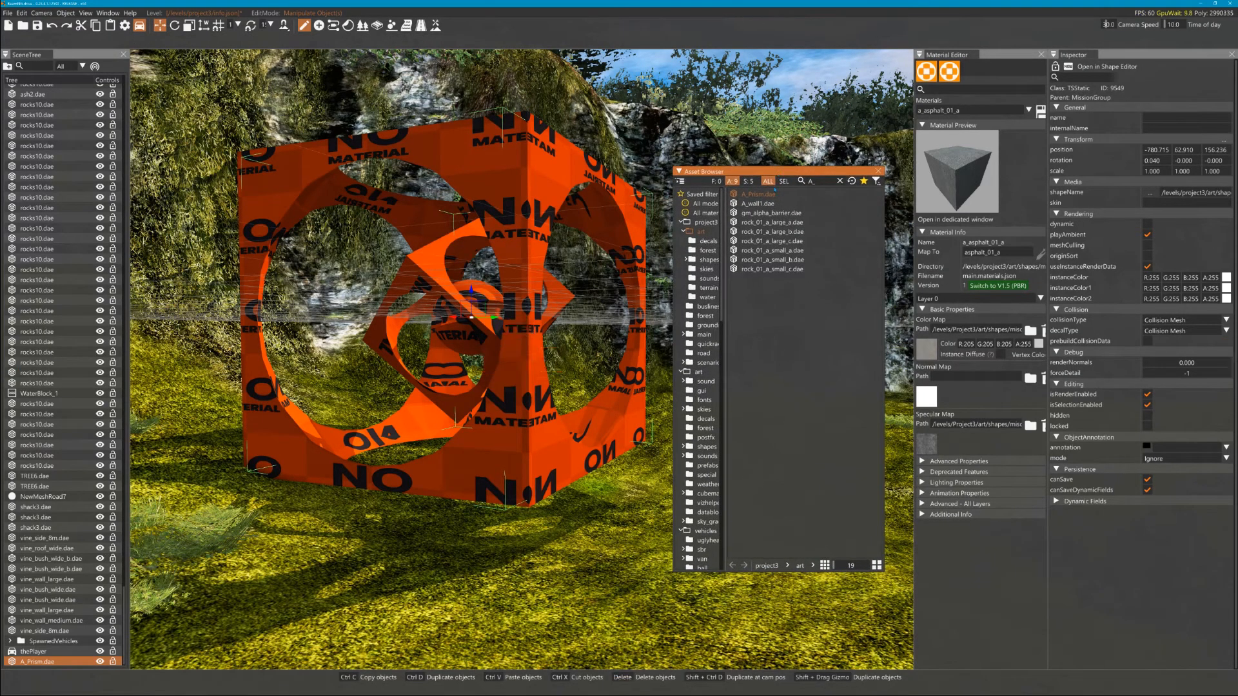
{"action": "mouse_move", "coordinate": [759, 195]}
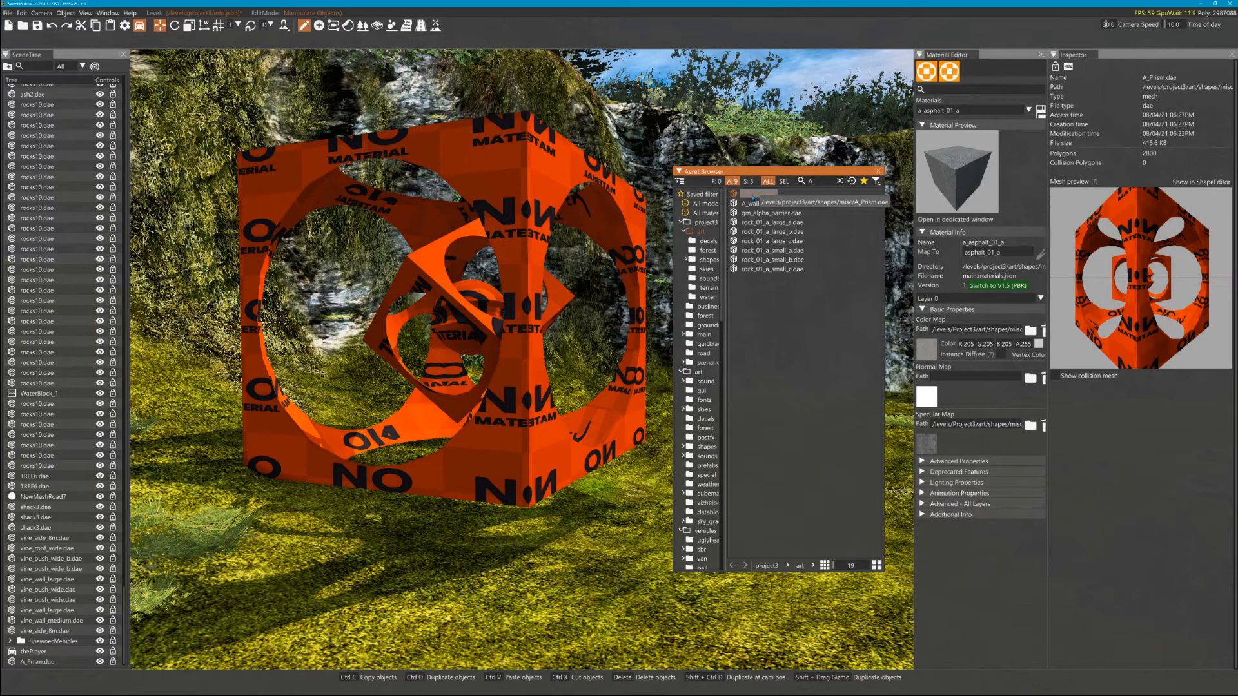
{"action": "left_click", "coordinate": [758, 195]}
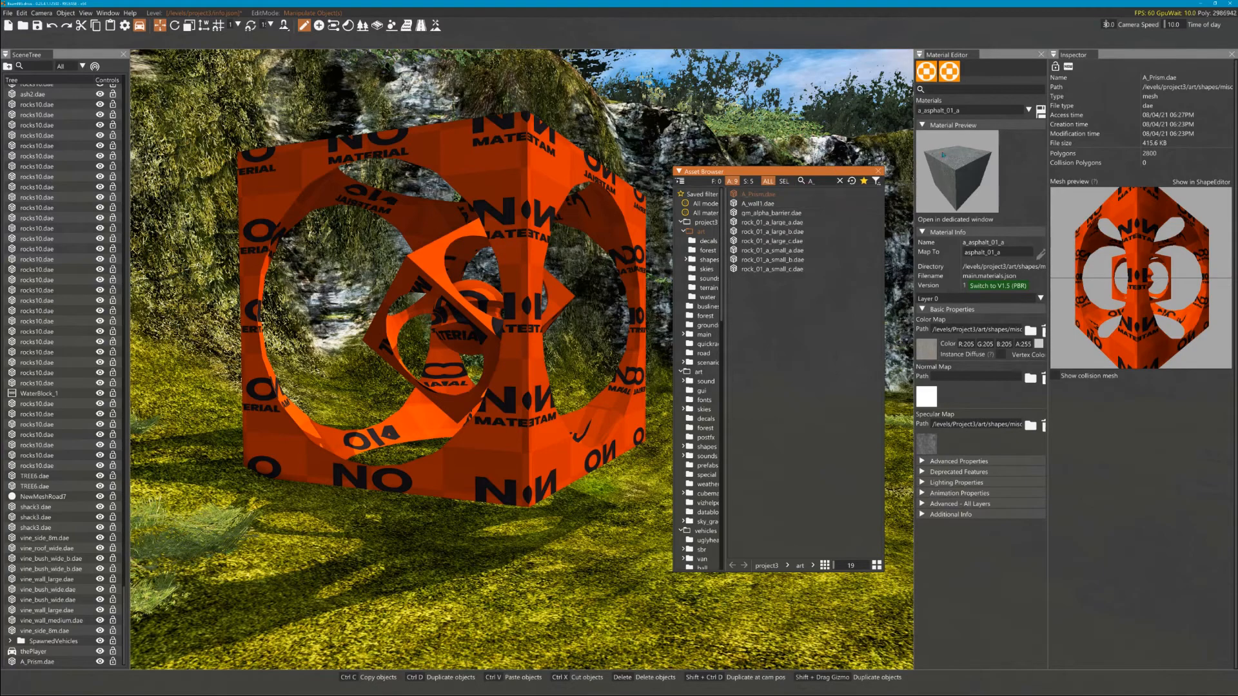
{"action": "mouse_move", "coordinate": [1201, 181]}
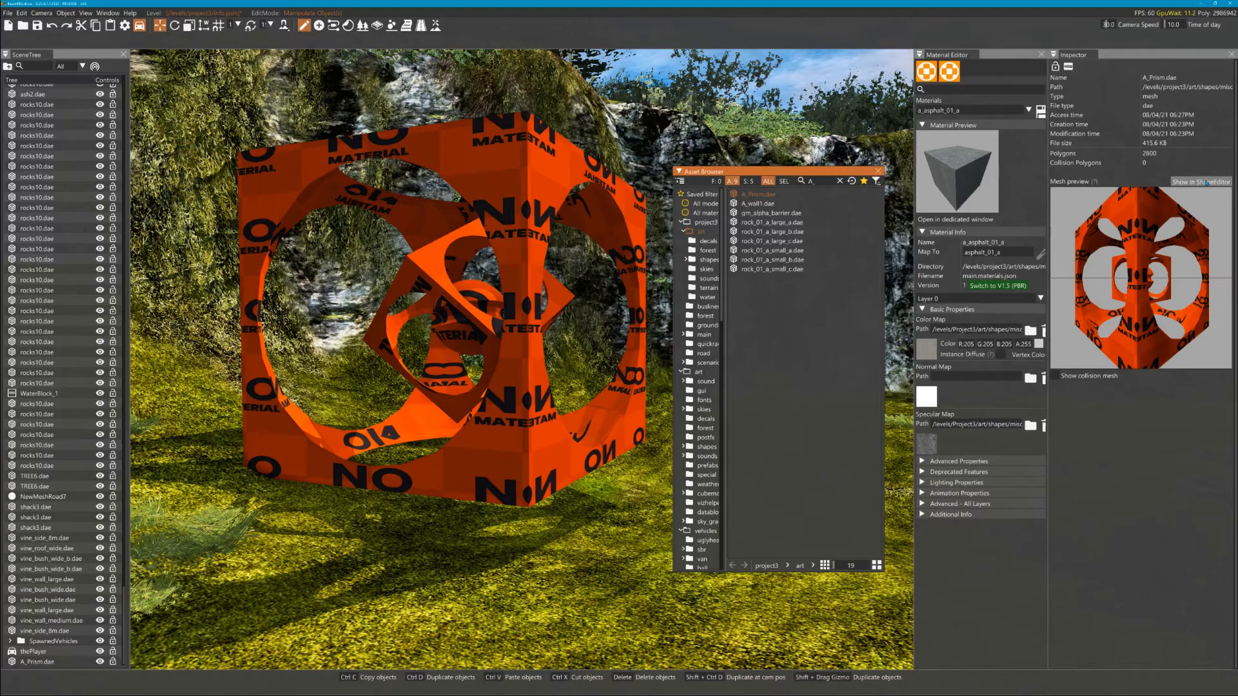
{"action": "left_click", "coordinate": [1201, 182]}
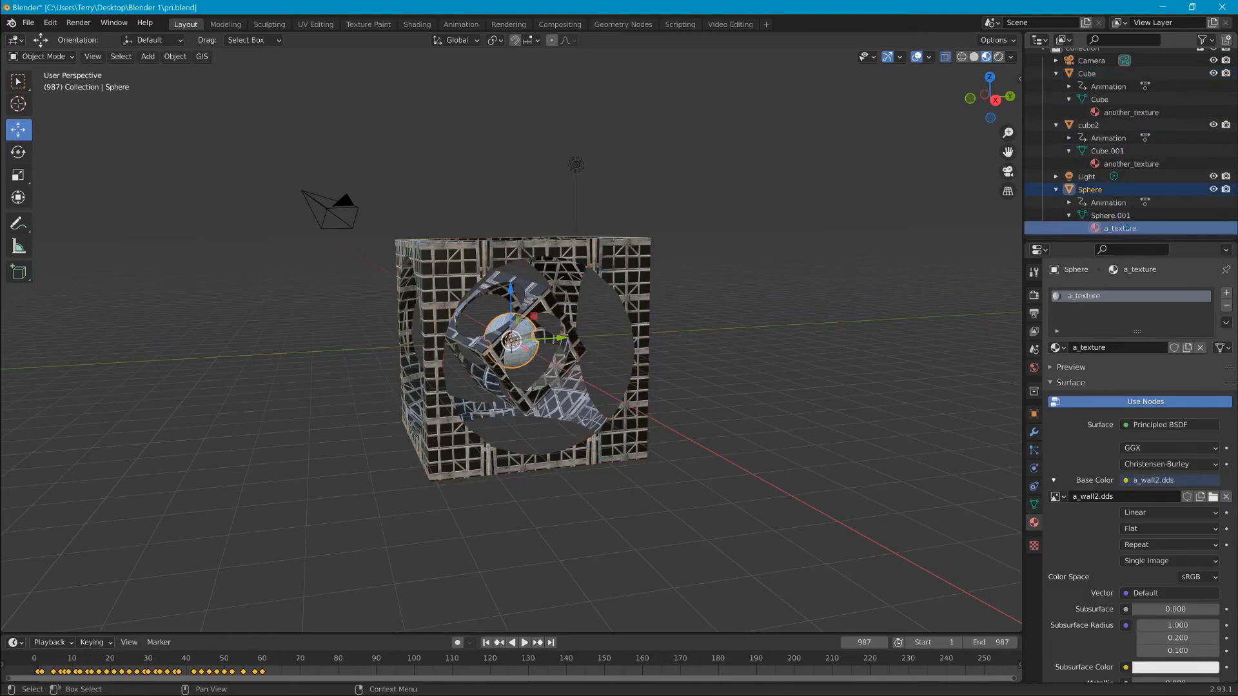
Switch to Blender to check the Sphere's a_texture material and its a_wall2.dds base colour.
{"action": "key", "text": "alt+tab"}
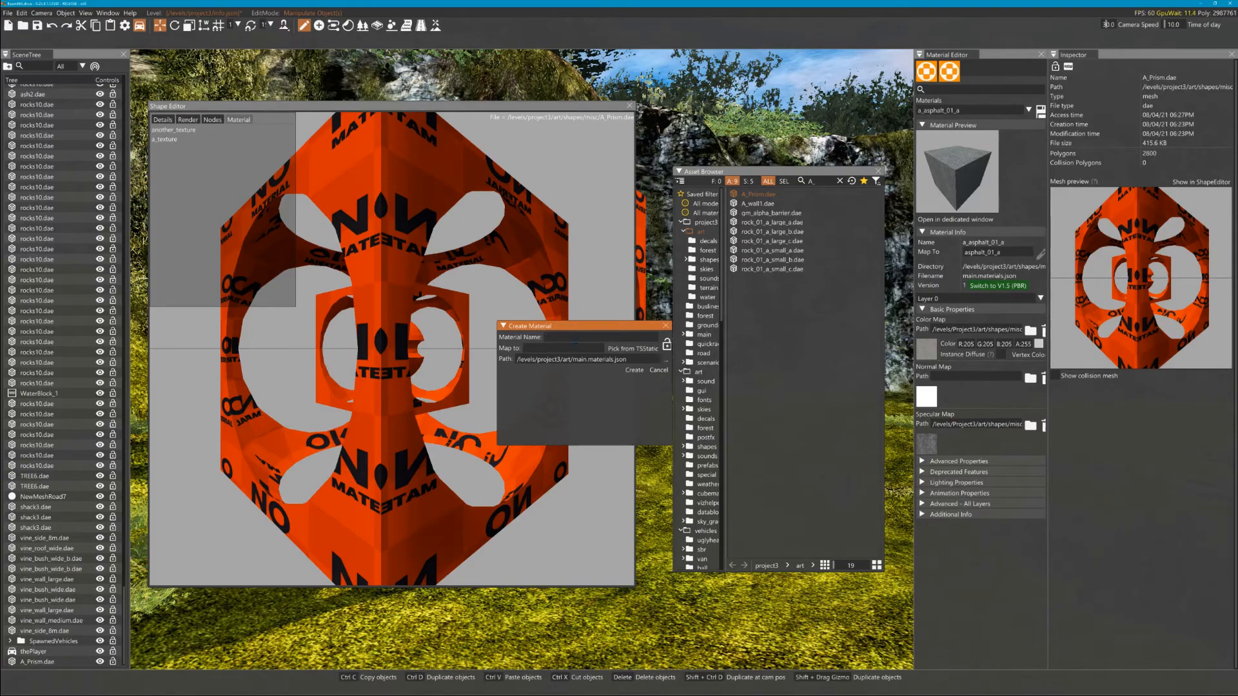
Create a new material named a_texture from the Shape Editor's Material tab.
{"action": "type", "text": "a_"}
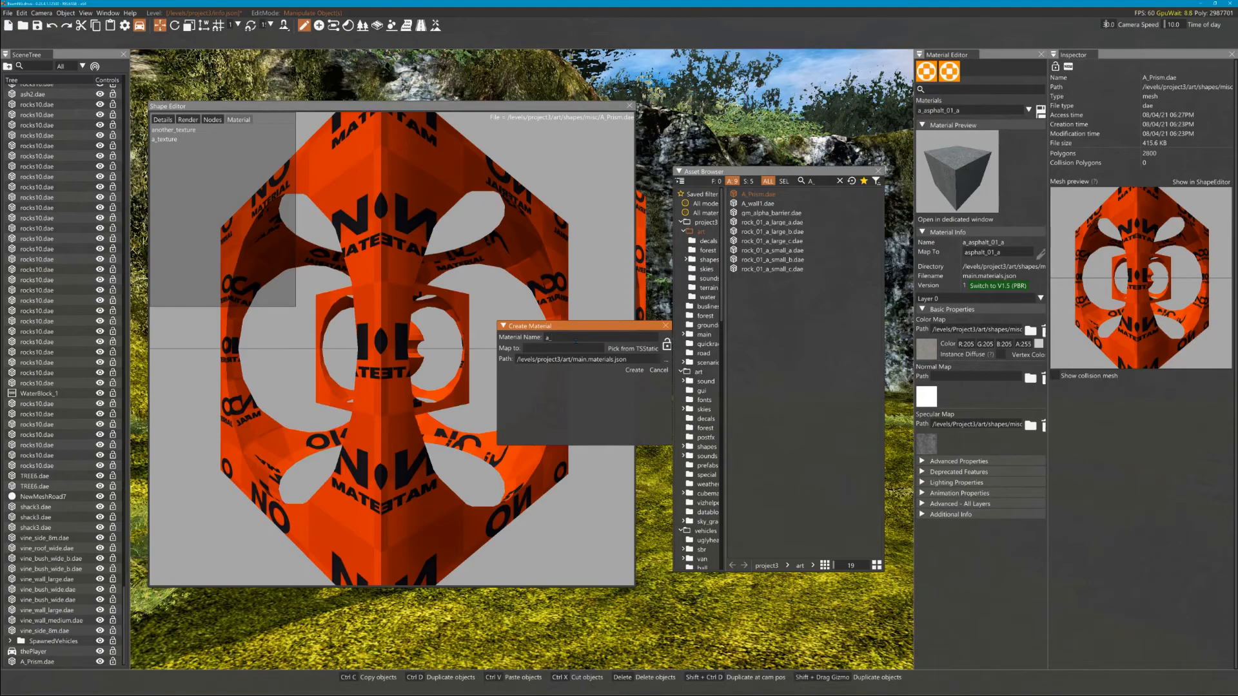
{"action": "type", "text": "texture"}
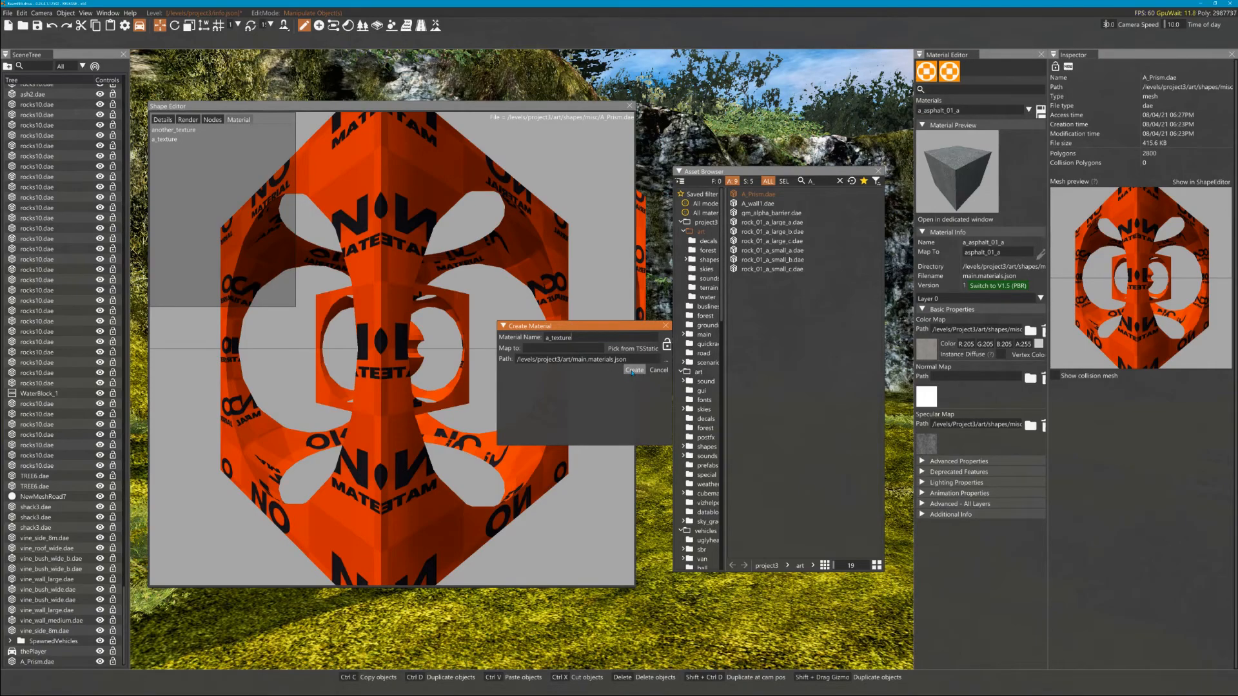
{"action": "left_click", "coordinate": [634, 370]}
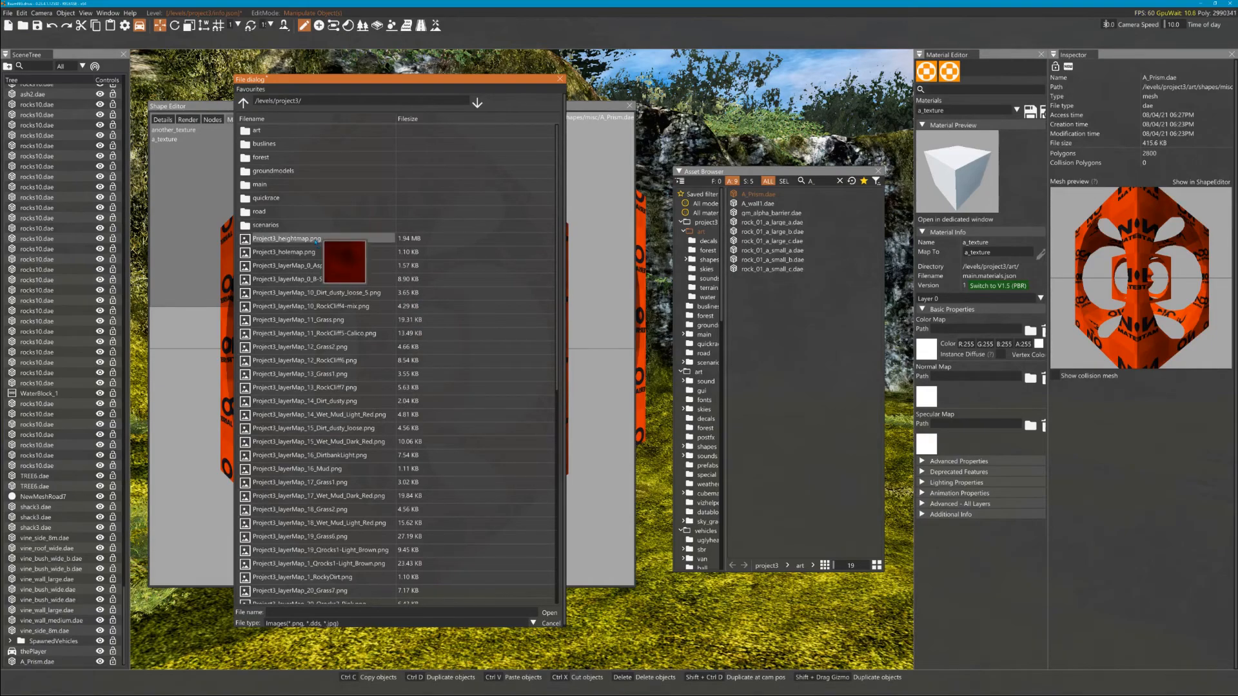
Browse to art/shapes/misc and select the 2048×1024 a_wall2.dds for a_texture's colour map.
{"action": "double_click", "coordinate": [256, 129]}
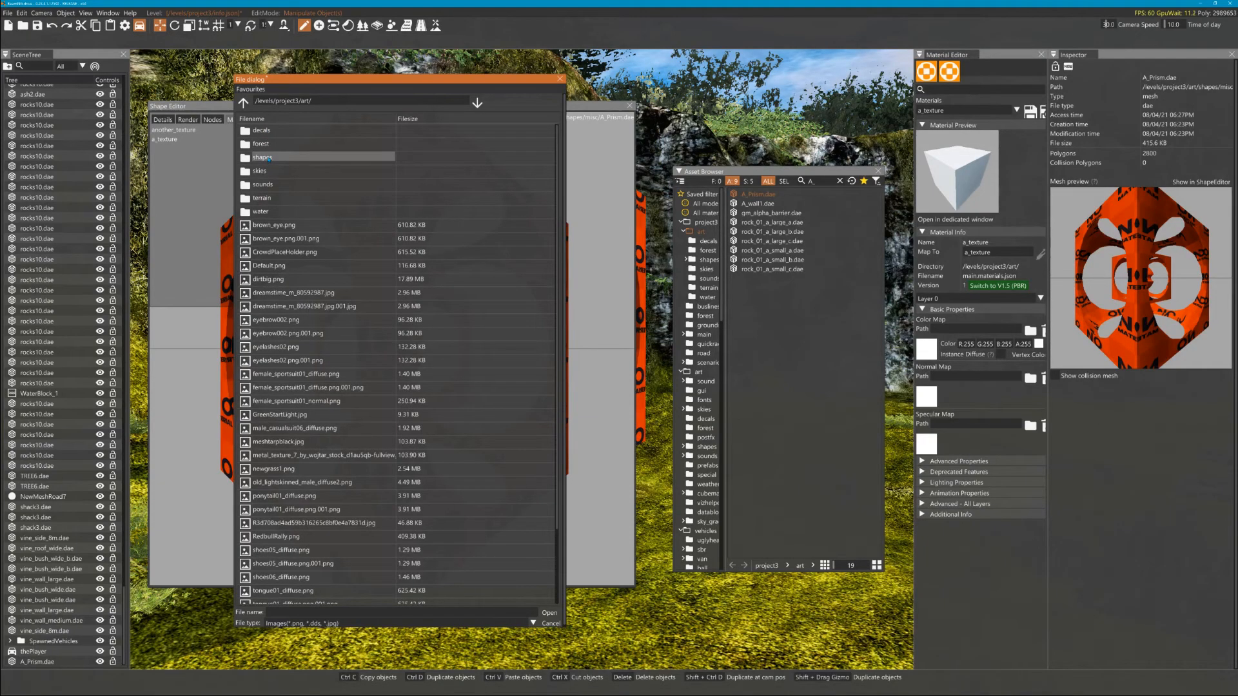
{"action": "double_click", "coordinate": [262, 157]}
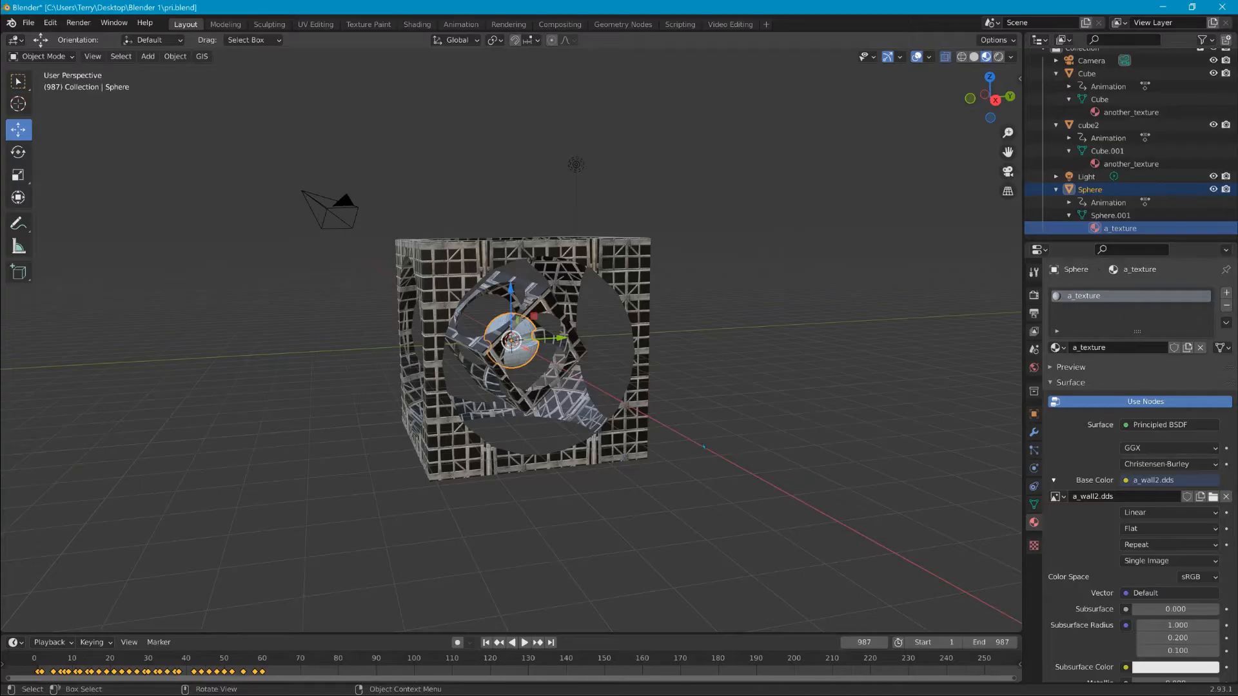
{"action": "mouse_move", "coordinate": [1092, 495]}
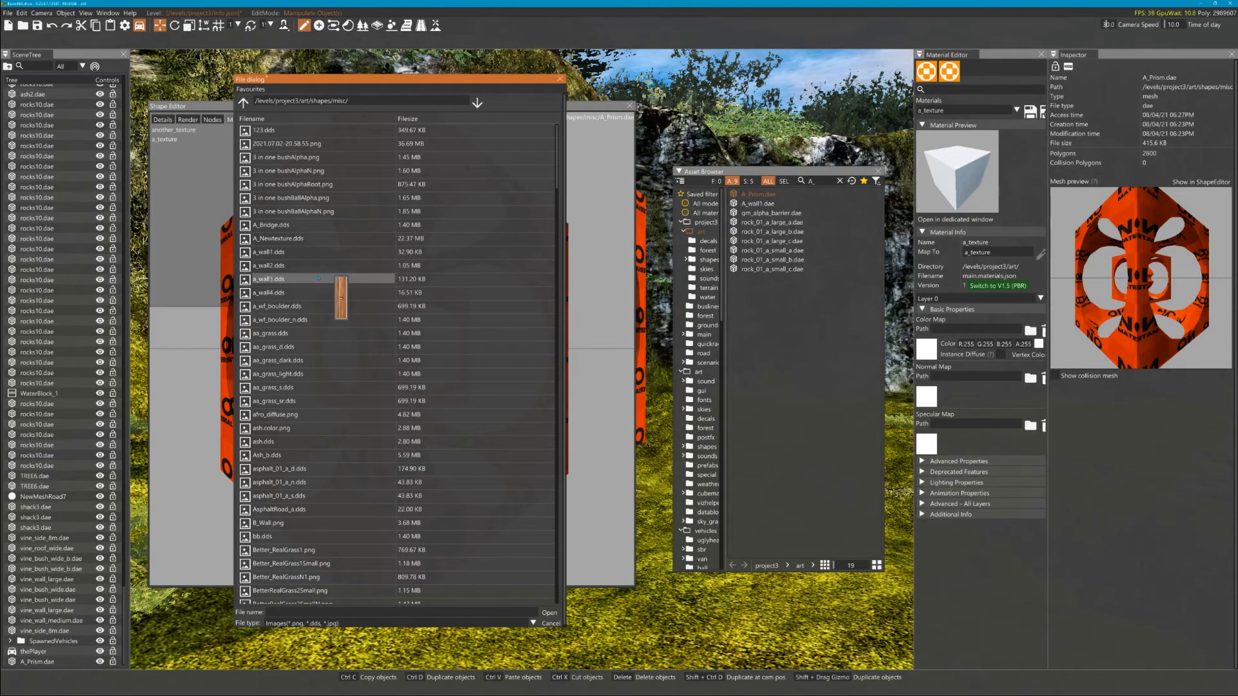
{"action": "left_click", "coordinate": [269, 266]}
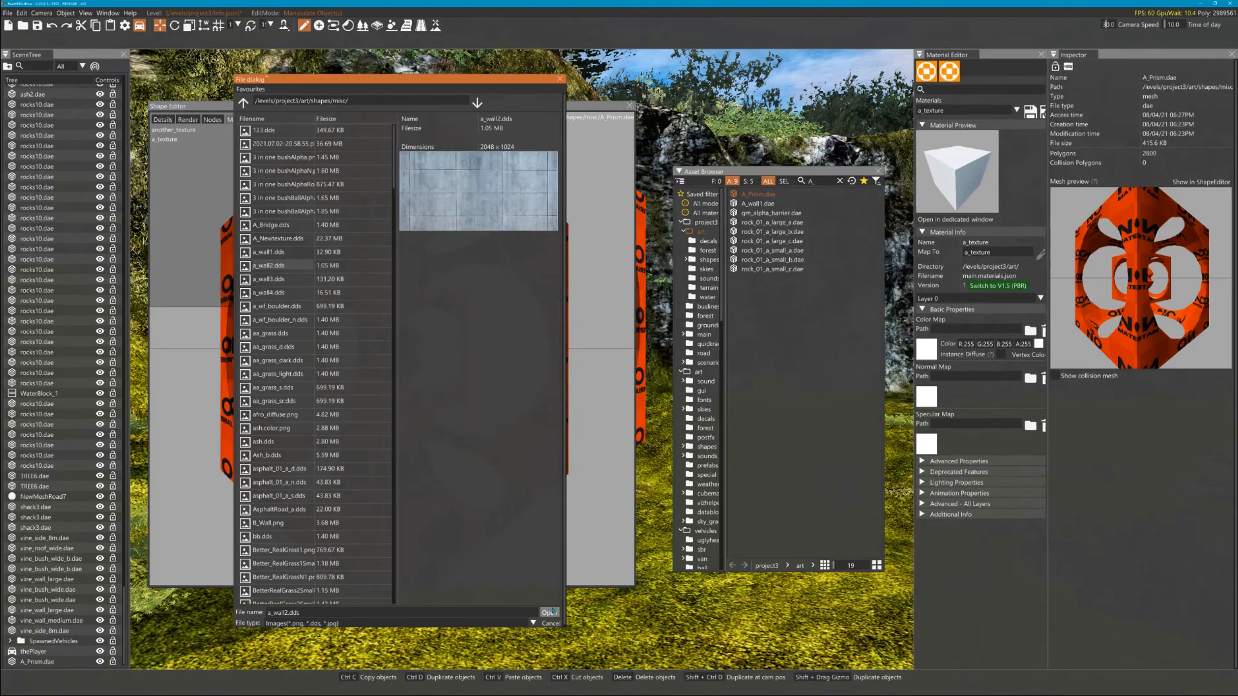
Load a_wall2.dds as a_texture's colour map and enable Glow under Lighting Properties.
{"action": "left_click", "coordinate": [547, 612]}
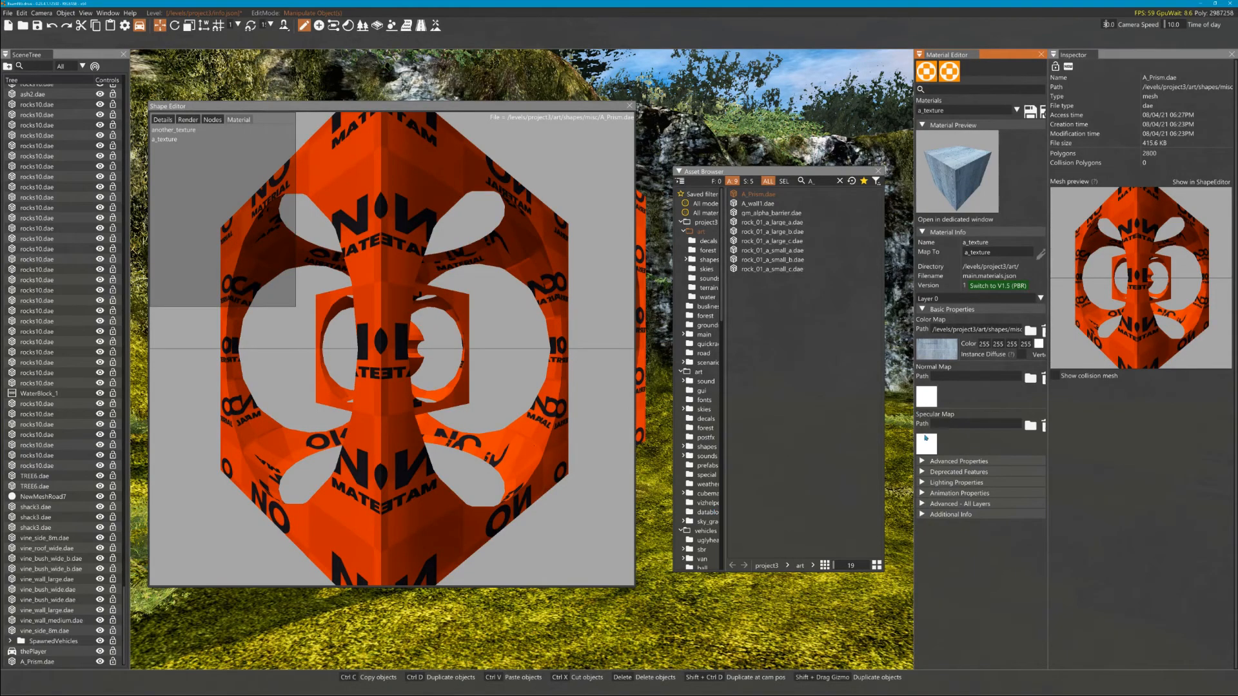
{"action": "left_click", "coordinate": [955, 505]}
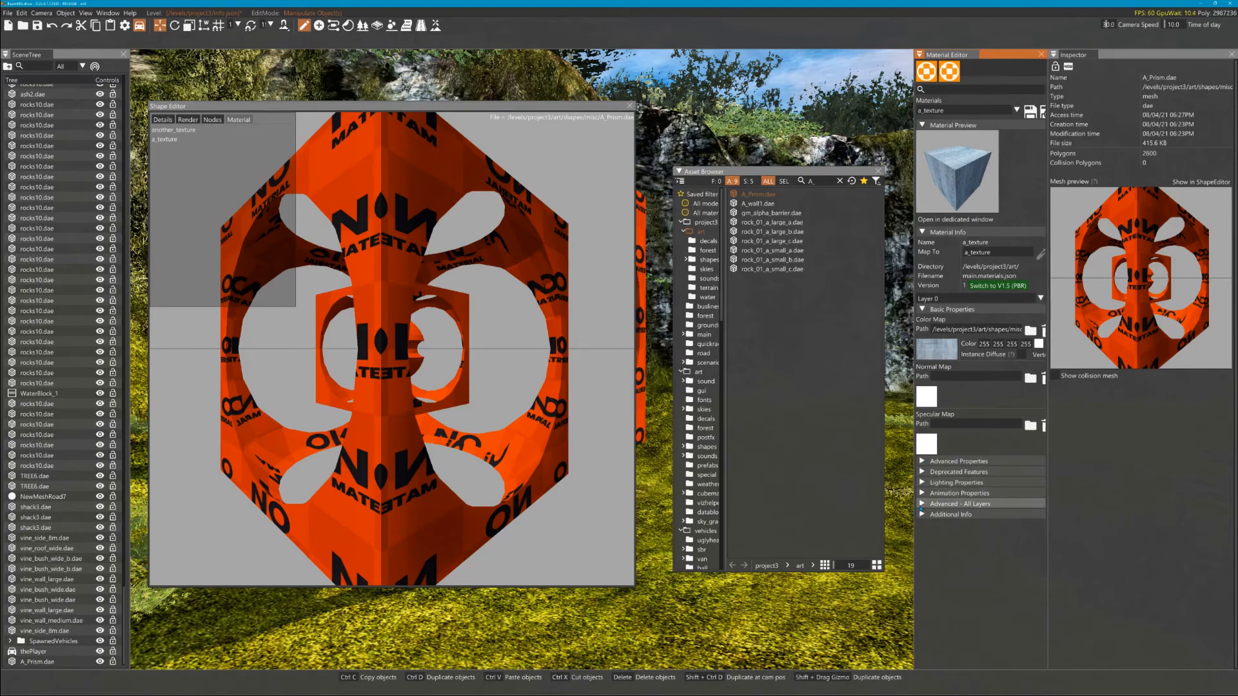
{"action": "left_click", "coordinate": [955, 483]}
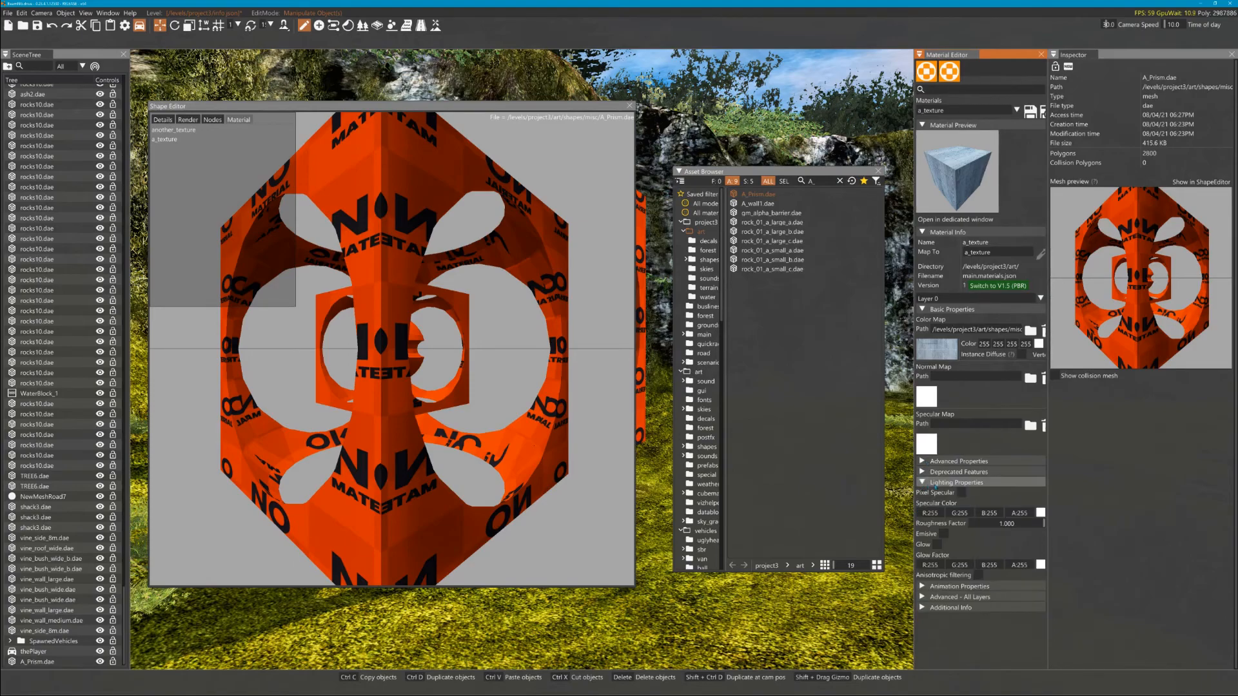
{"action": "left_click", "coordinate": [939, 545]}
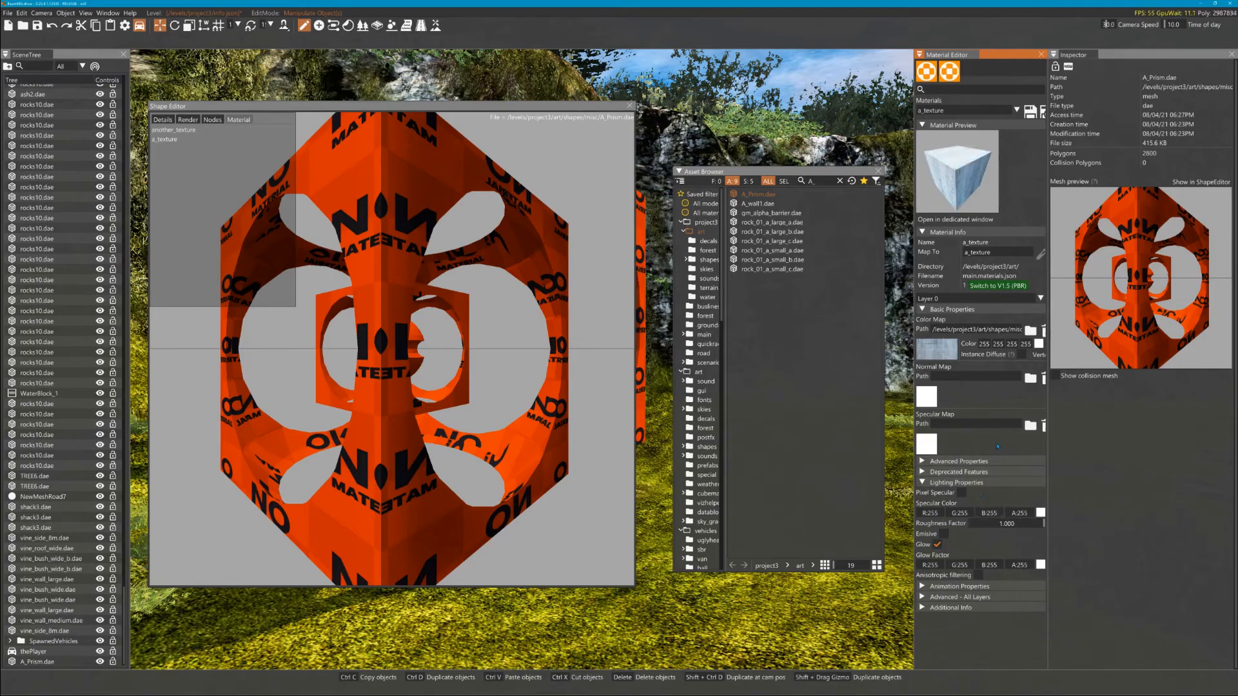
{"action": "mouse_move", "coordinate": [1029, 109]}
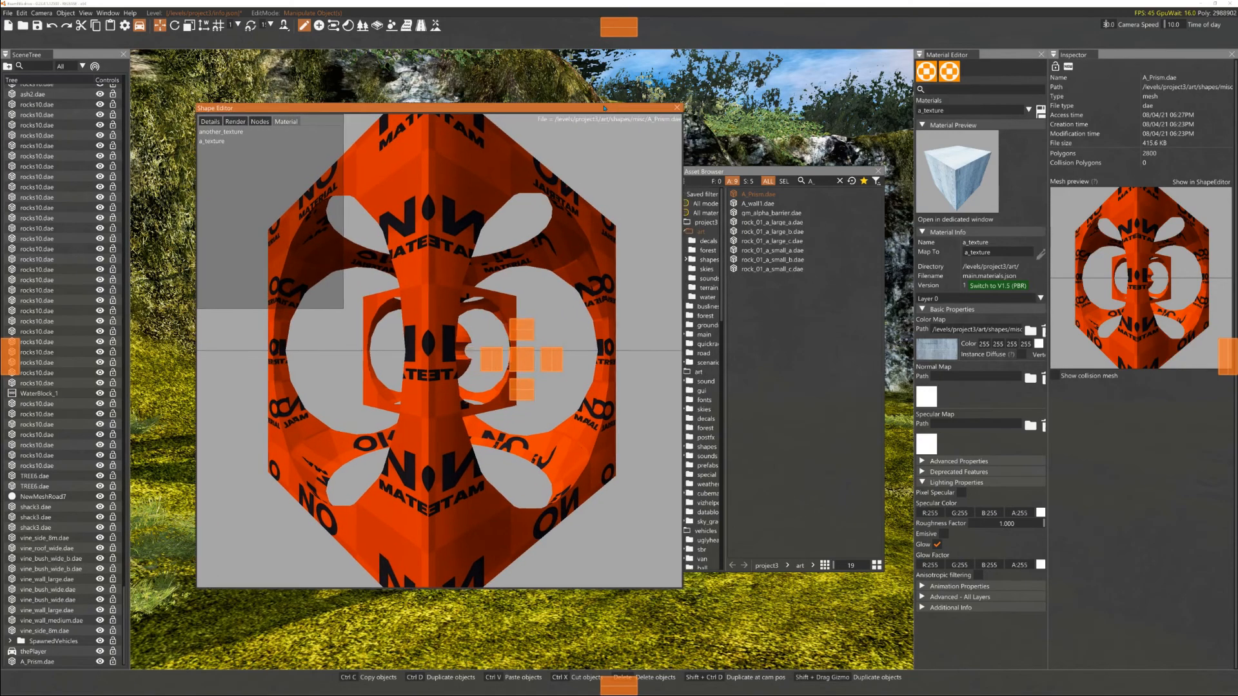
{"action": "left_click", "coordinate": [219, 132]}
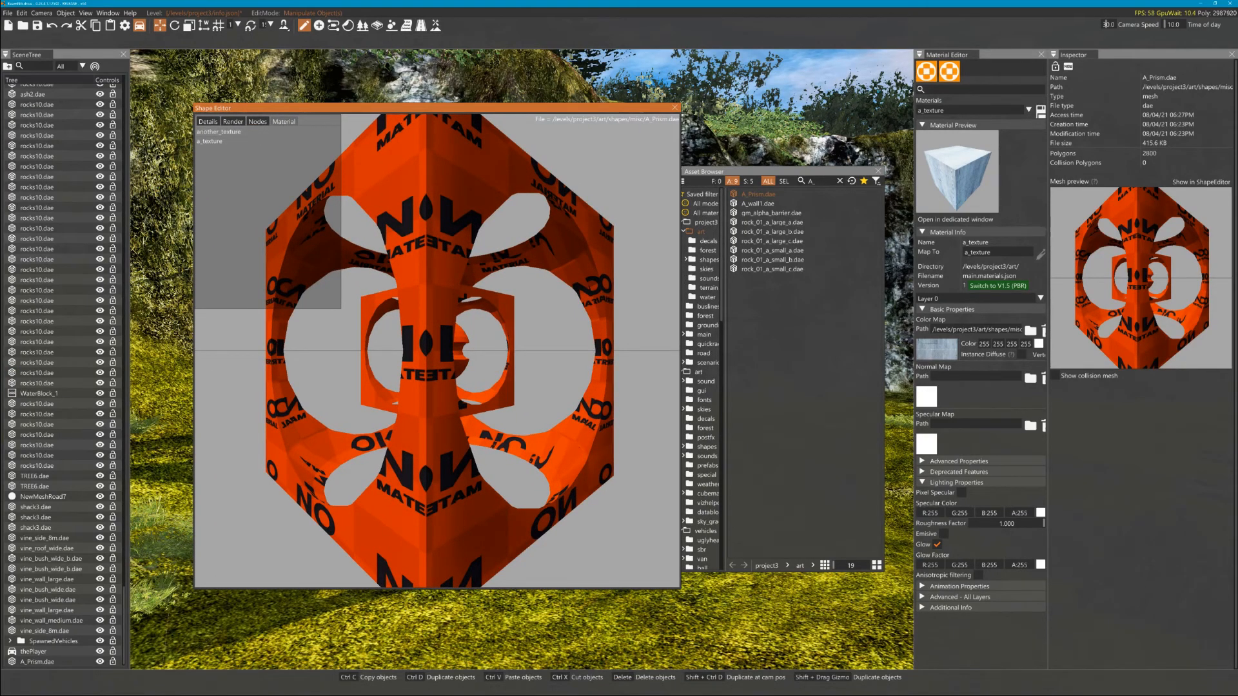
{"action": "mouse_move", "coordinate": [926, 71]}
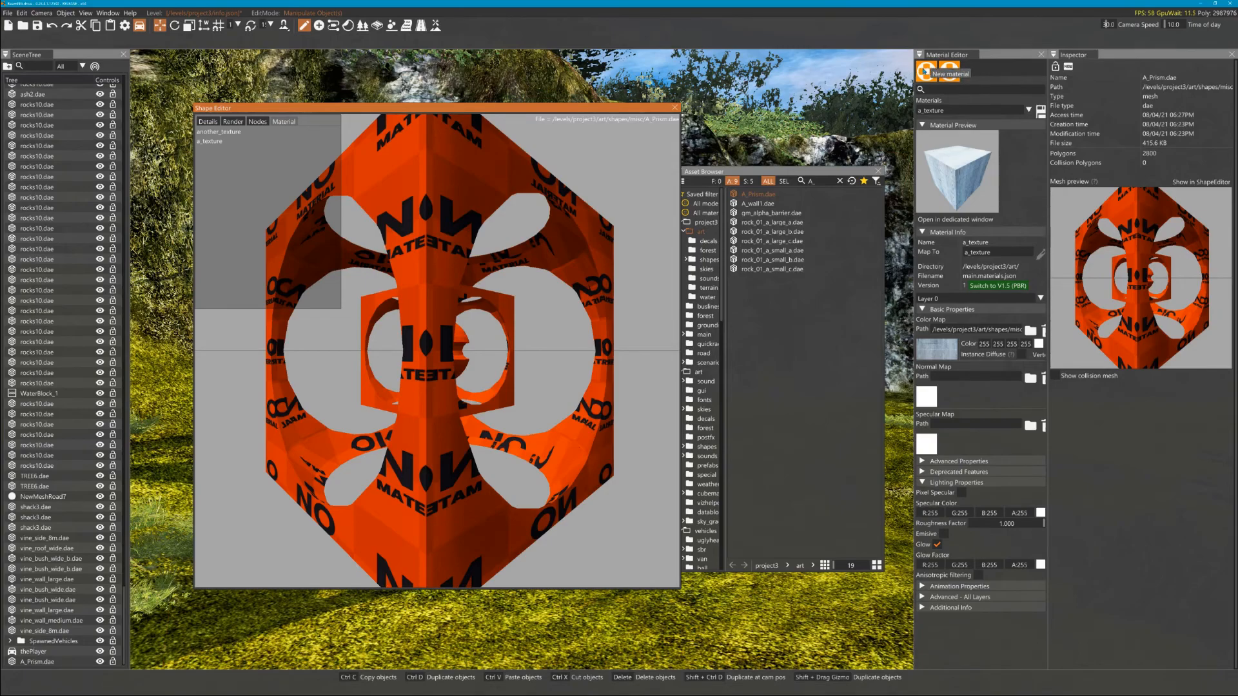
Create a second material named another_texture with no colour map yet.
{"action": "left_click", "coordinate": [944, 54]}
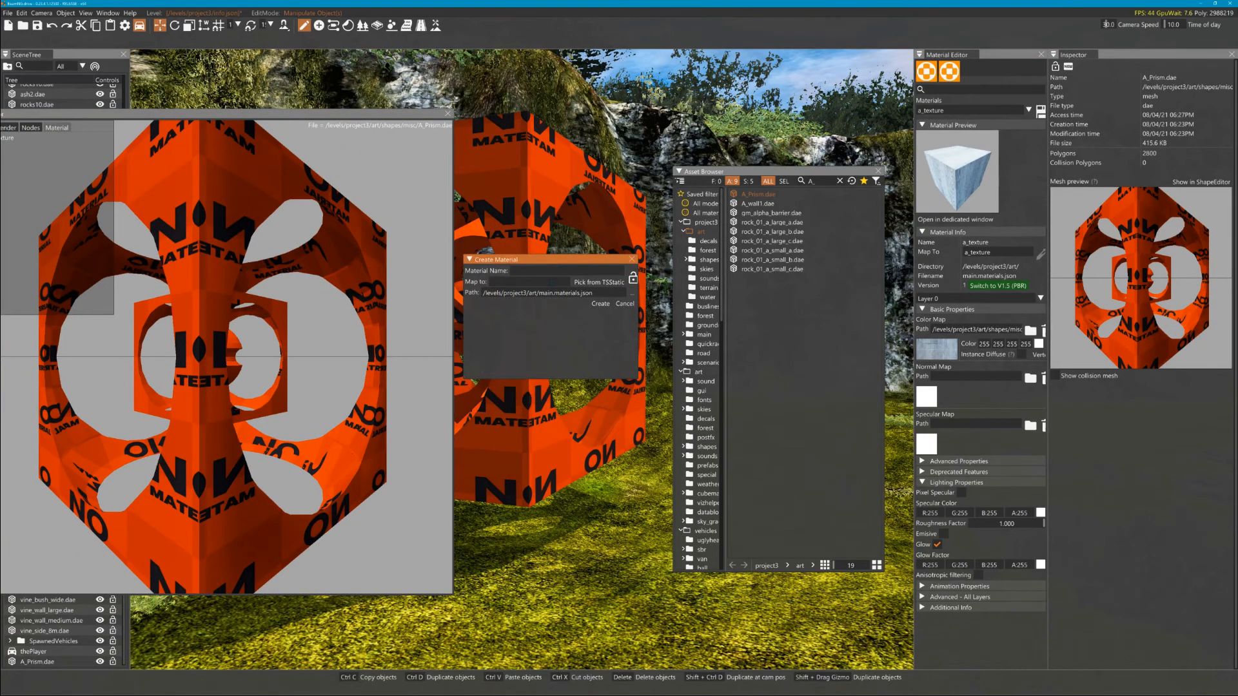
{"action": "type", "text": "and"}
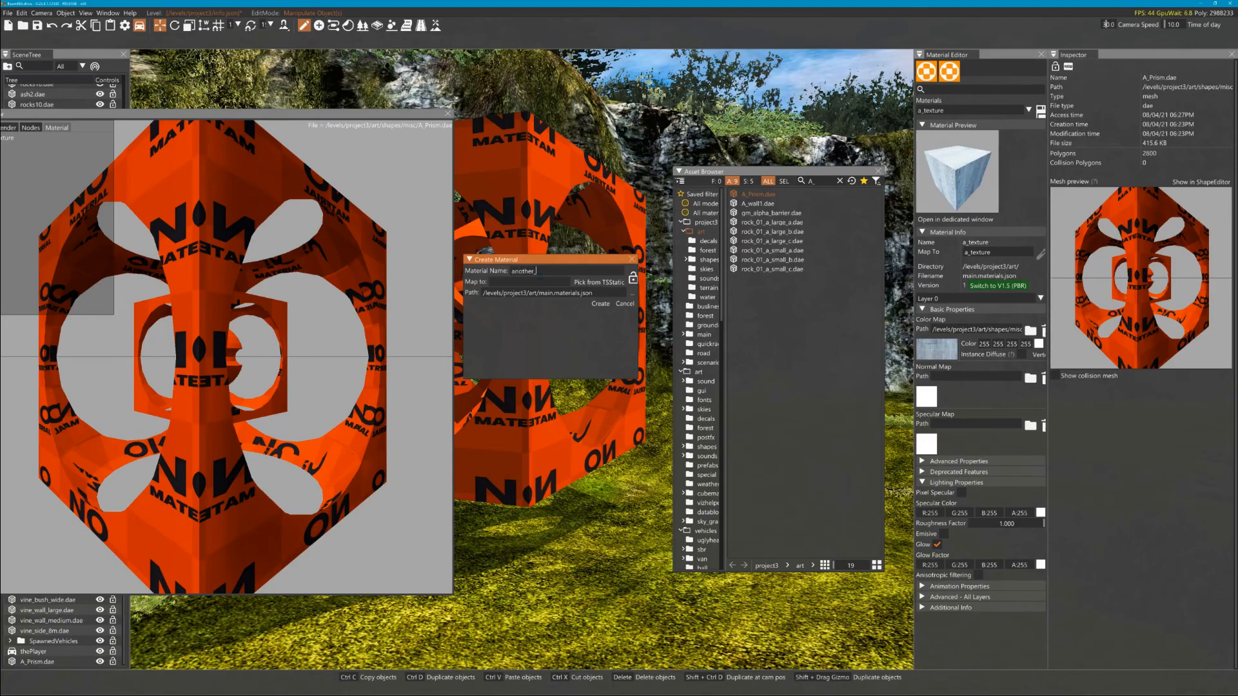
{"action": "type", "text": "_texture"}
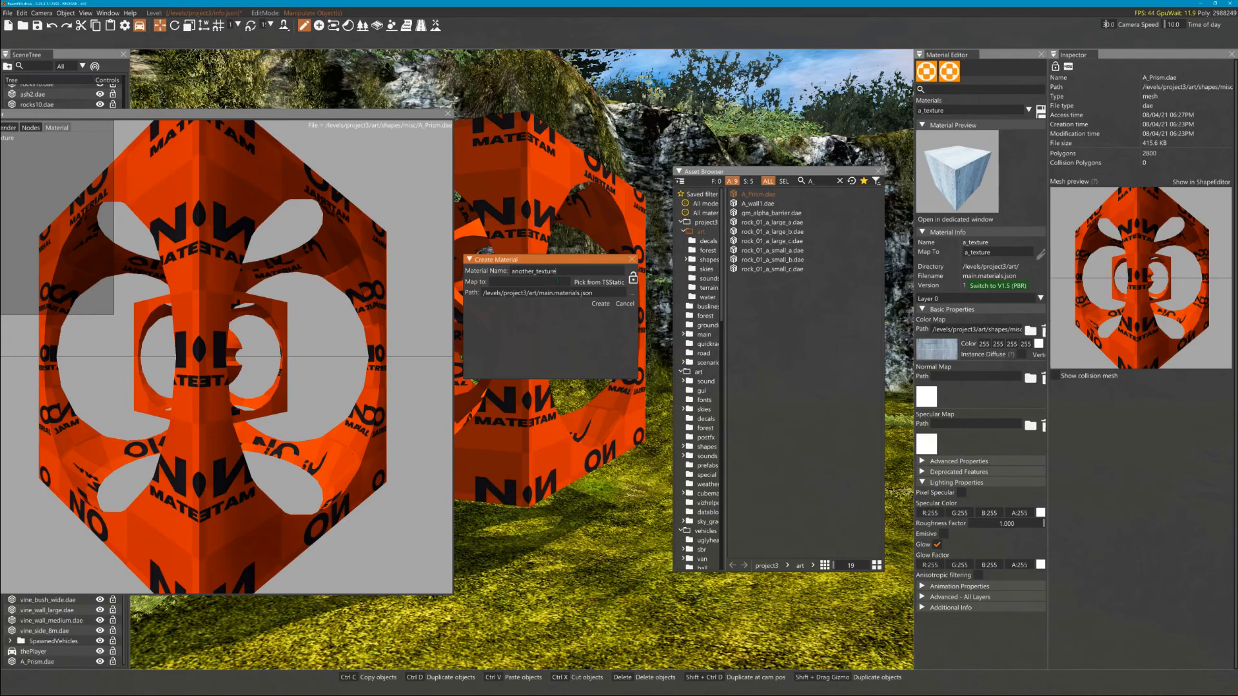
{"action": "left_click", "coordinate": [599, 305]}
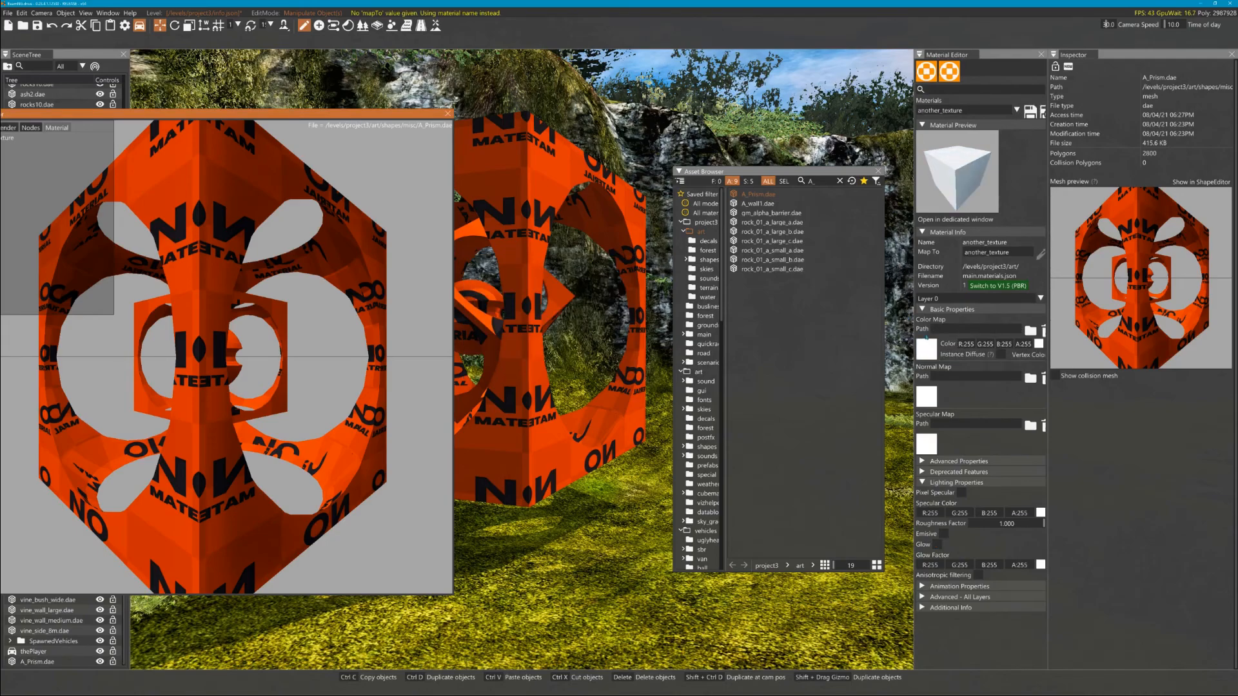
{"action": "key", "text": "alt+tab"}
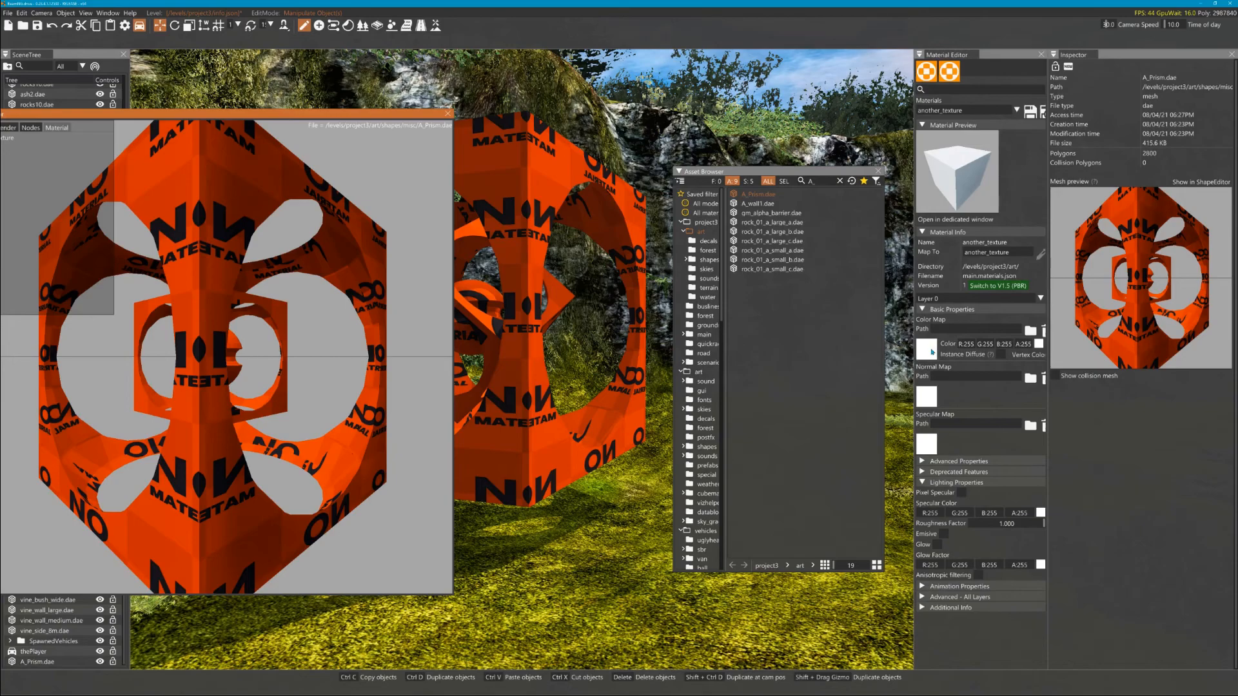
Assign Metal_fence.dds as another_texture's colour map.
{"action": "left_click", "coordinate": [1044, 330]}
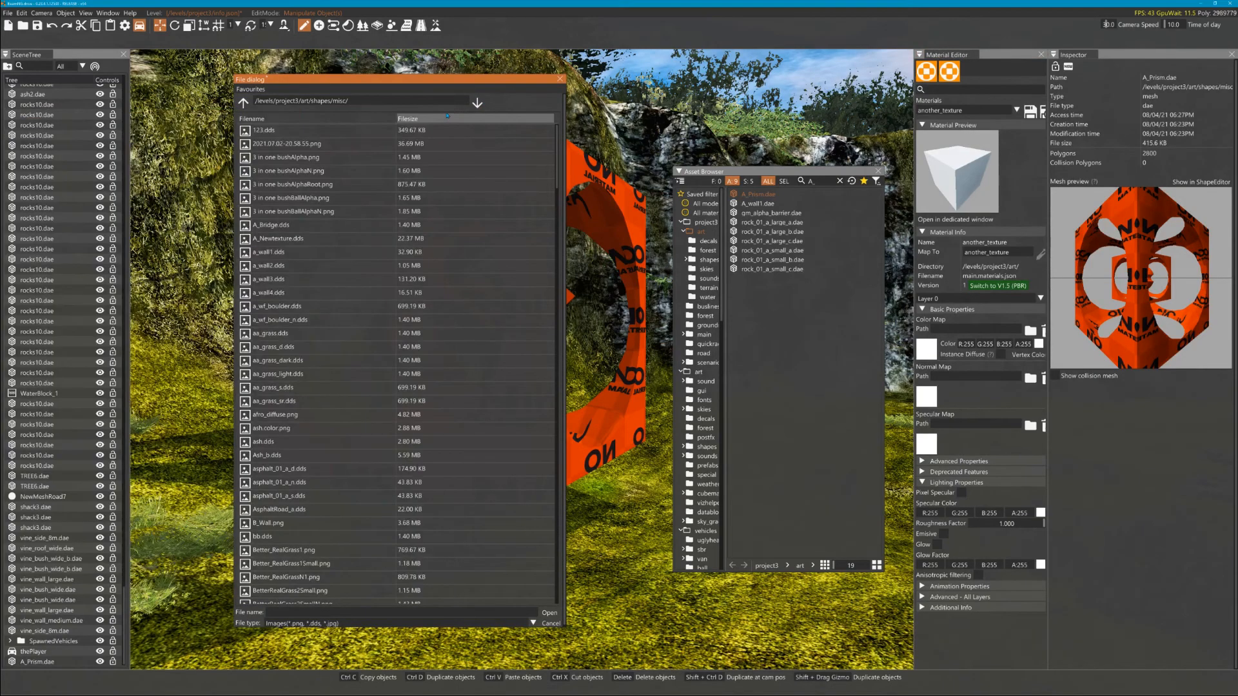
{"action": "scroll", "scroll_direction": "down", "scroll_amount": 3}
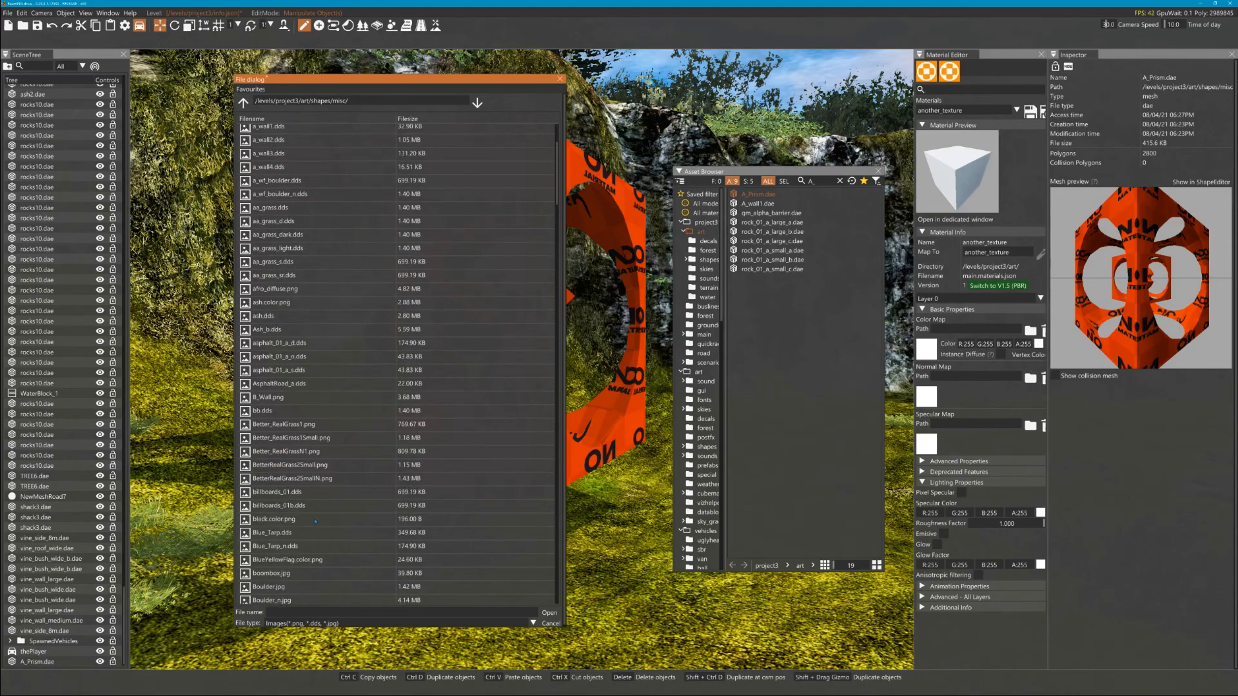
{"action": "scroll", "scroll_direction": "down", "scroll_amount": 3}
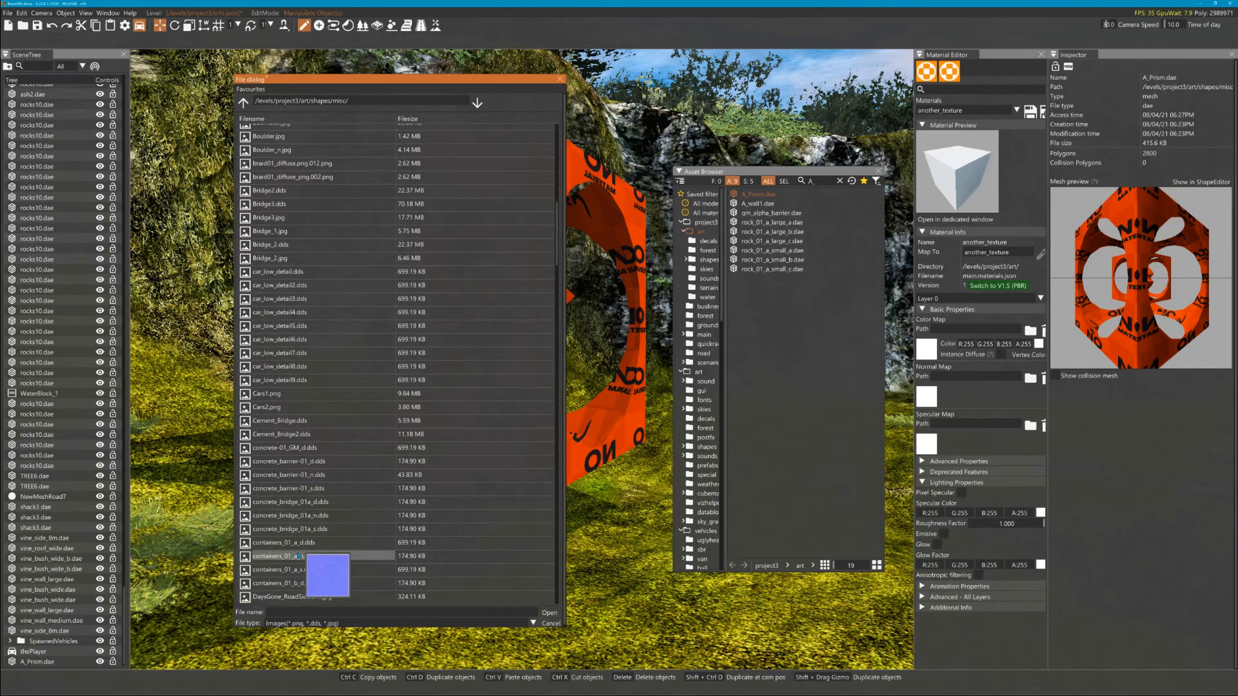
{"action": "scroll", "scroll_direction": "down", "scroll_amount": 3}
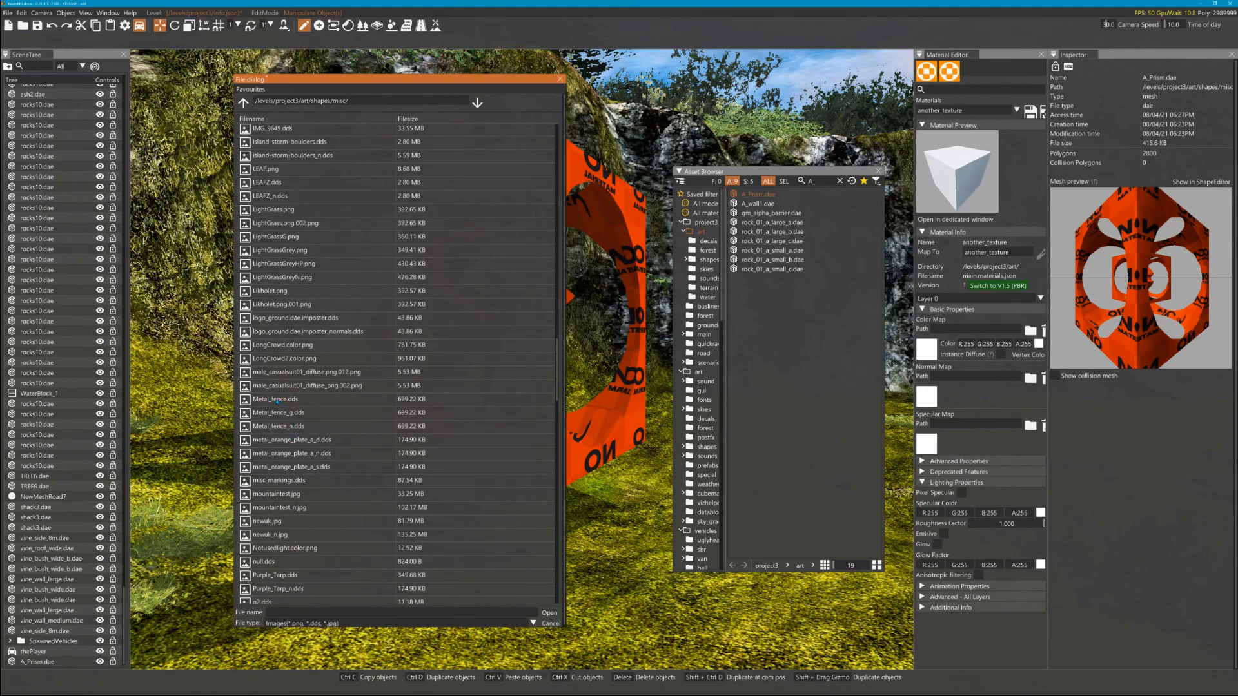
{"action": "left_click", "coordinate": [276, 398]}
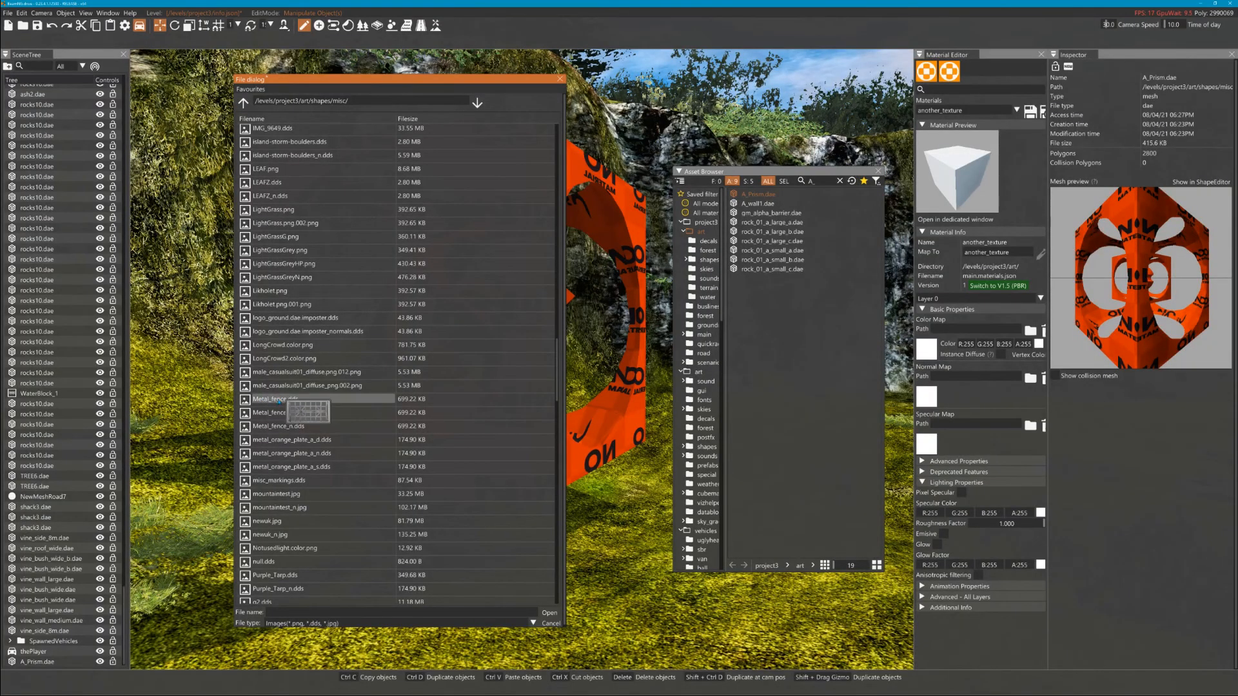
{"action": "left_click", "coordinate": [272, 399]}
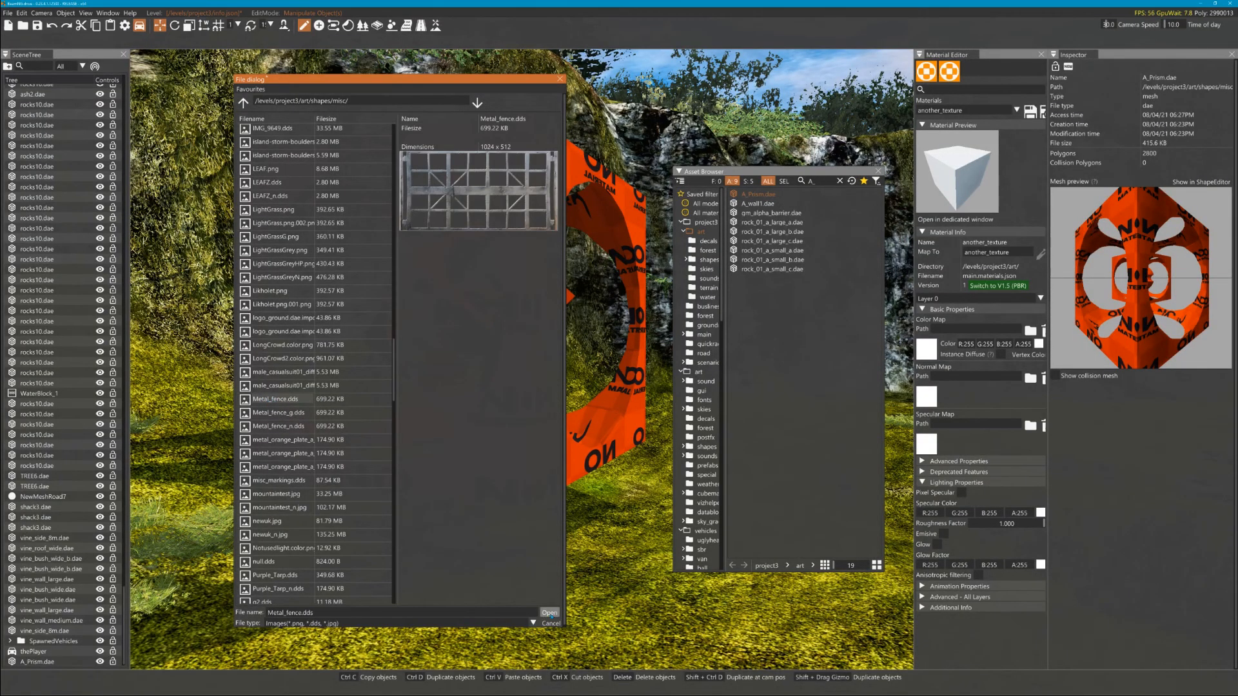
{"action": "left_click", "coordinate": [550, 614]}
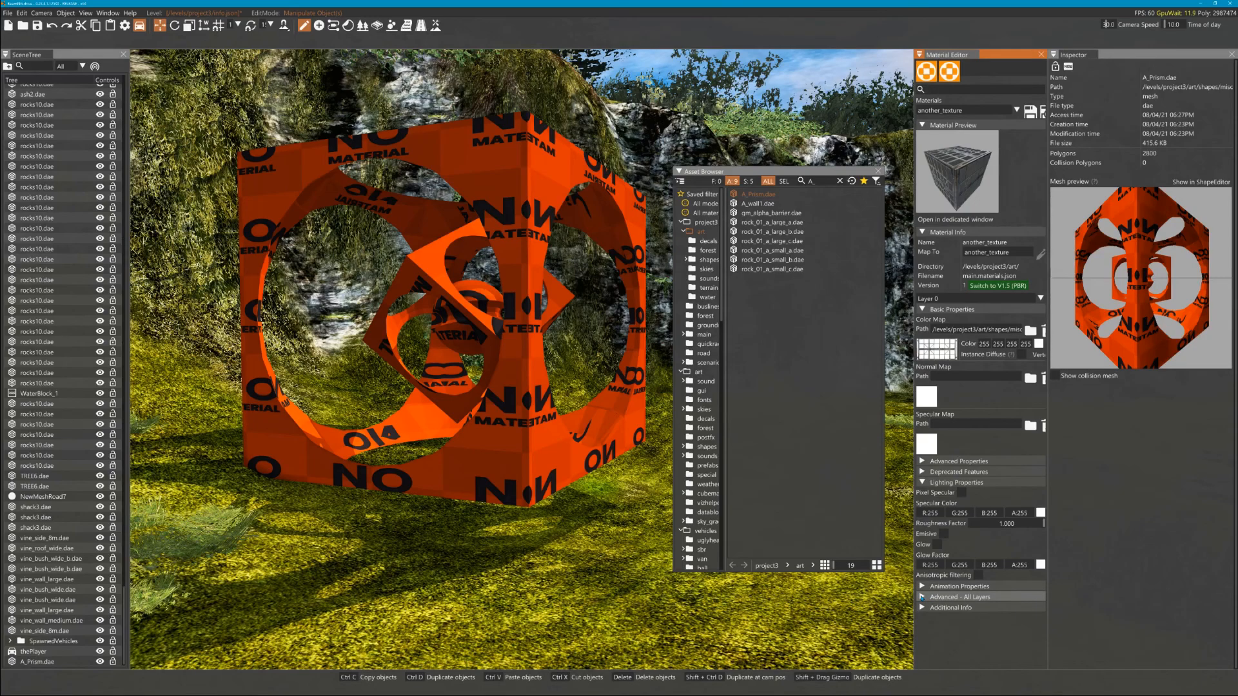
In Advanced - All Layers, enable Alpha Clip for another_texture with threshold 45.
{"action": "left_click", "coordinate": [959, 585]}
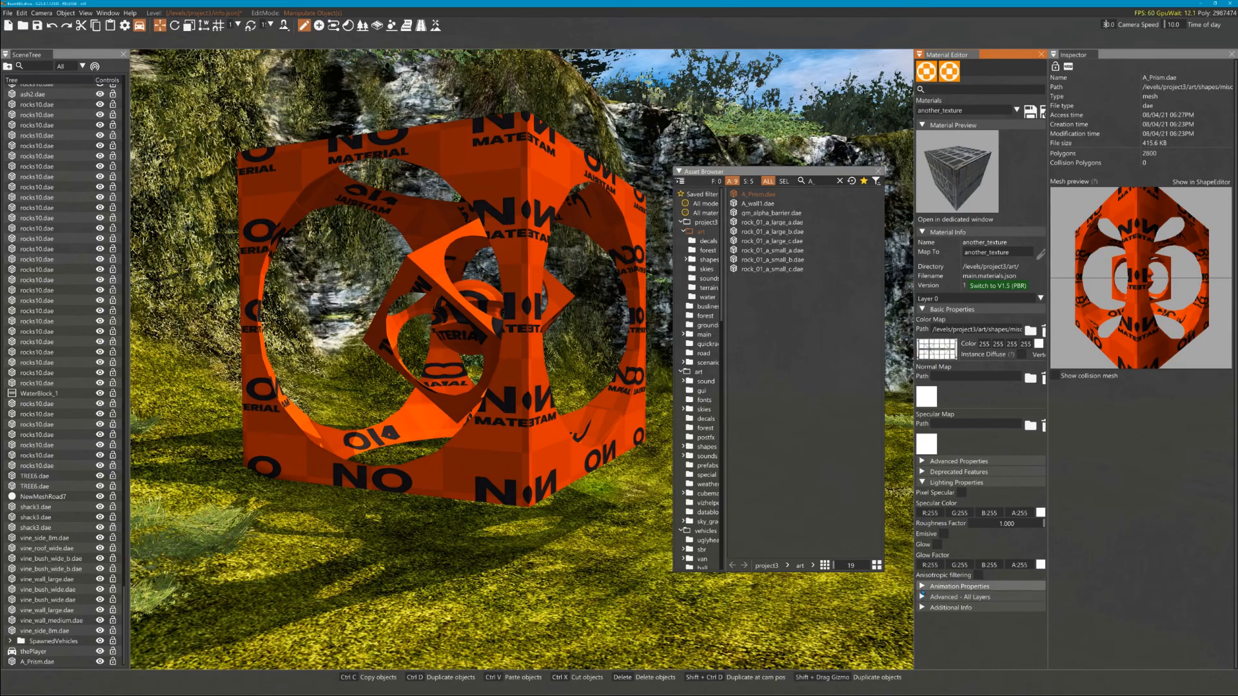
{"action": "left_click", "coordinate": [931, 597]}
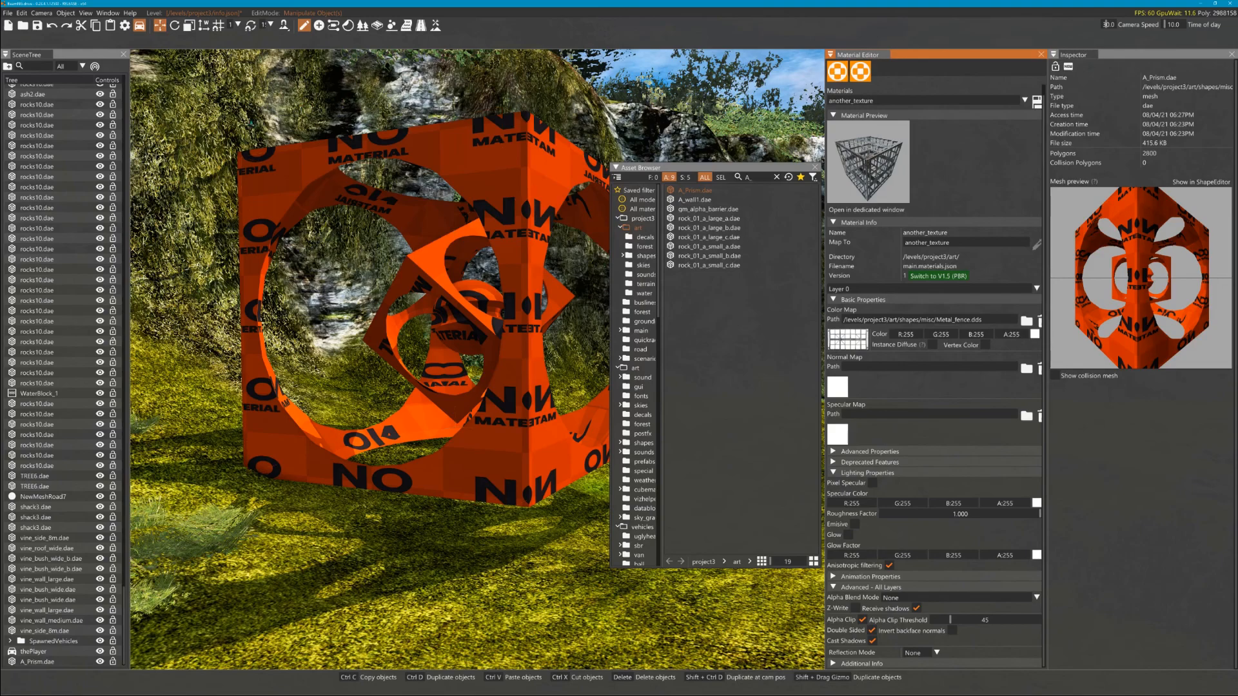
{"action": "mouse_move", "coordinate": [36, 26]}
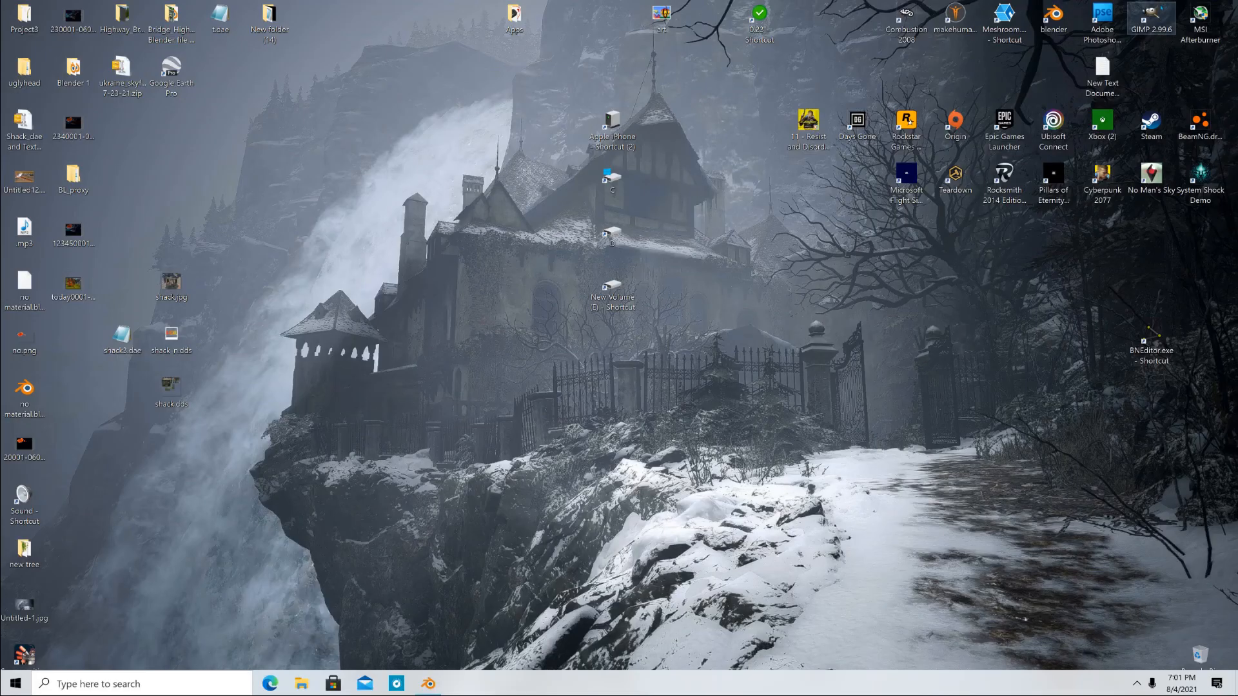
Relaunch BeamNG.drive from its desktop shortcut after closing the editor.
{"action": "double_click", "coordinate": [1199, 125]}
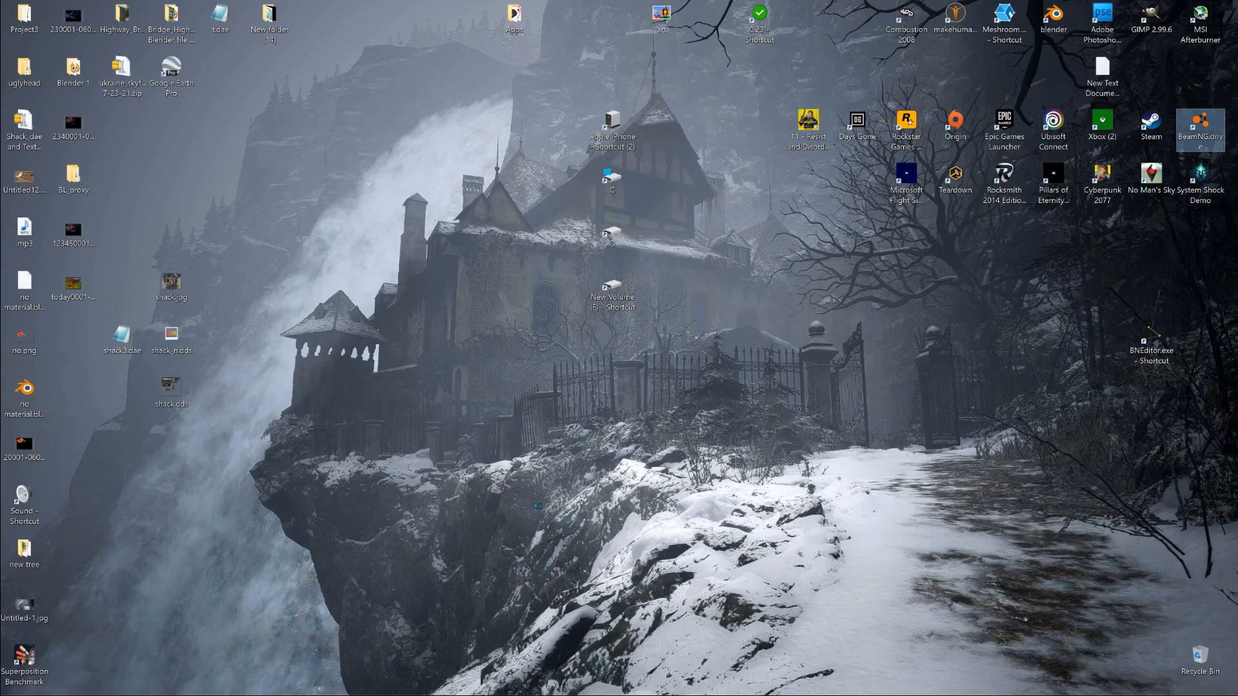
{"action": "double_click", "coordinate": [1200, 126]}
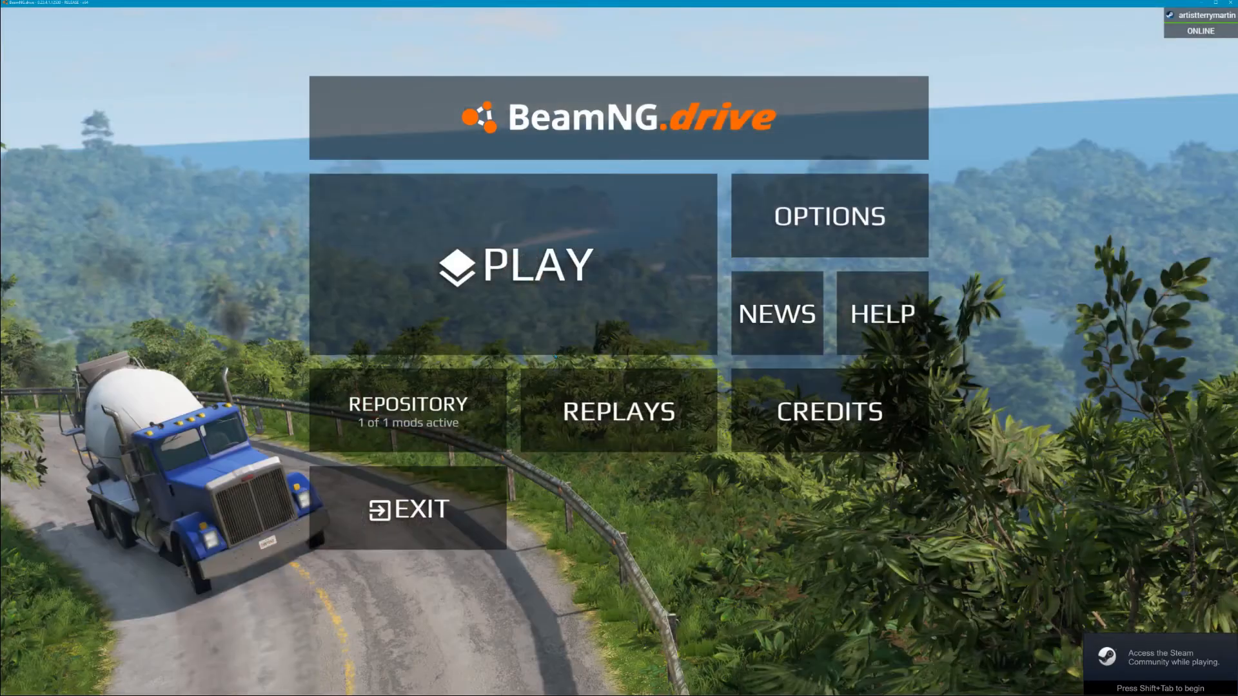
Load the Project3 level in Freeroam, spawning at the Snake_Spine spawn point.
{"action": "left_click", "coordinate": [515, 264]}
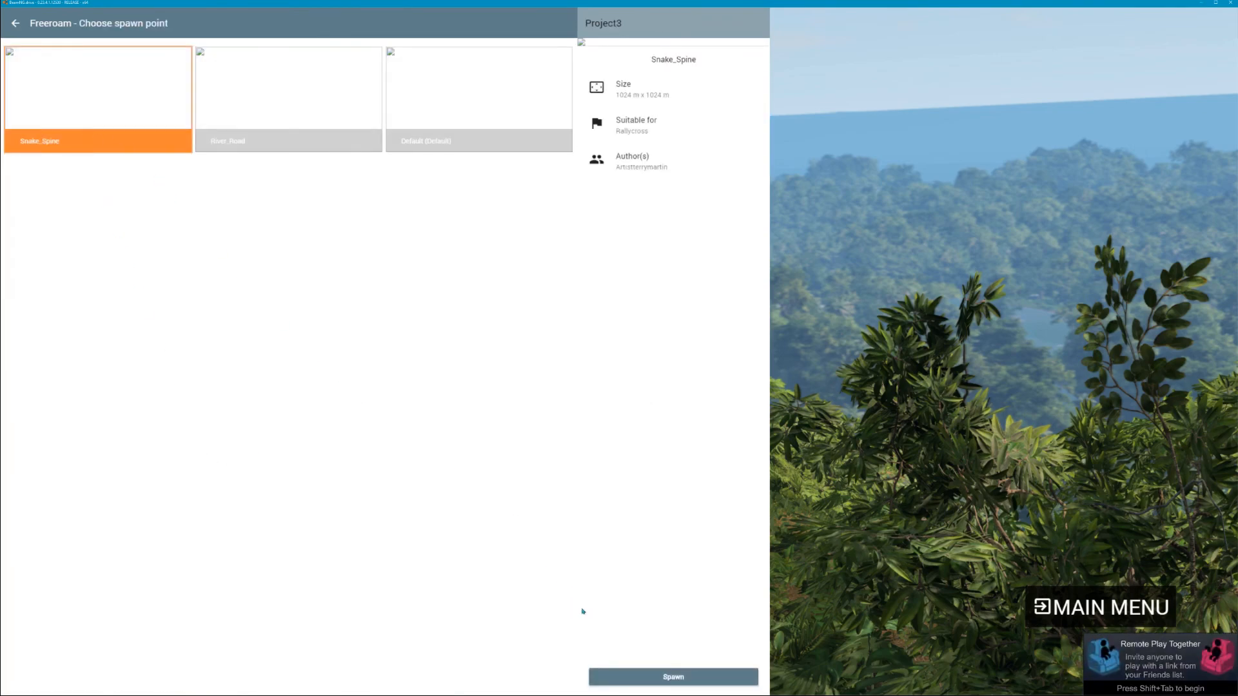
{"action": "left_click", "coordinate": [672, 677]}
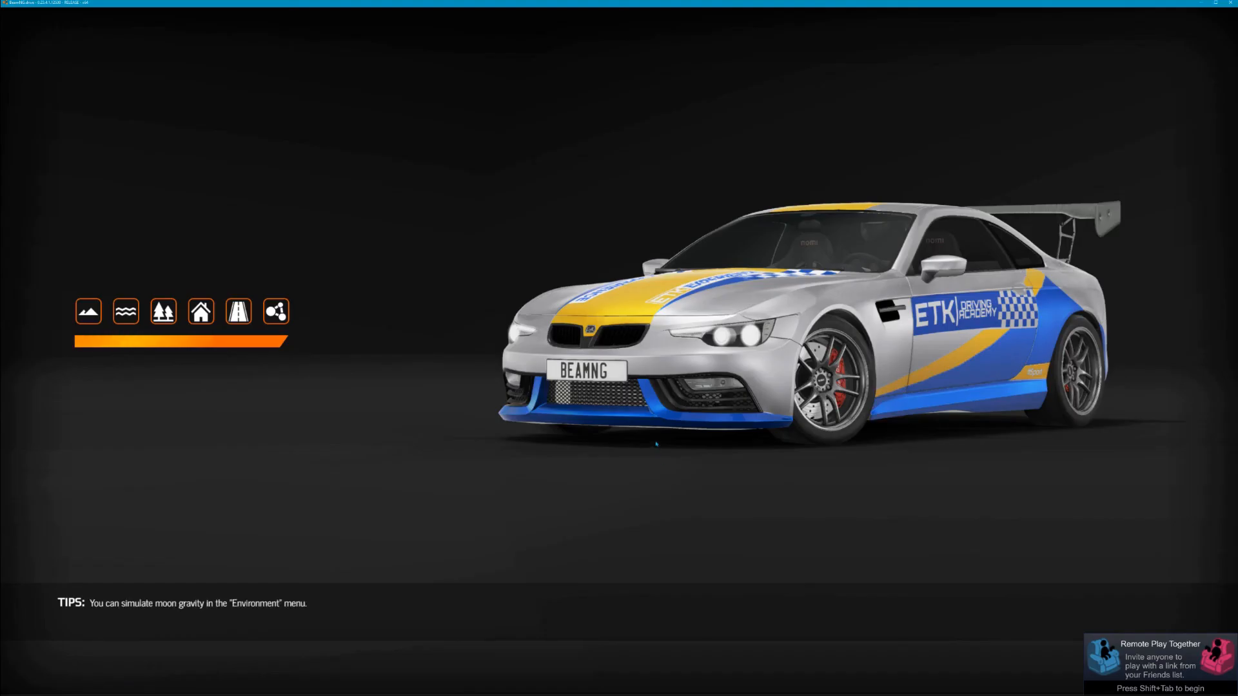